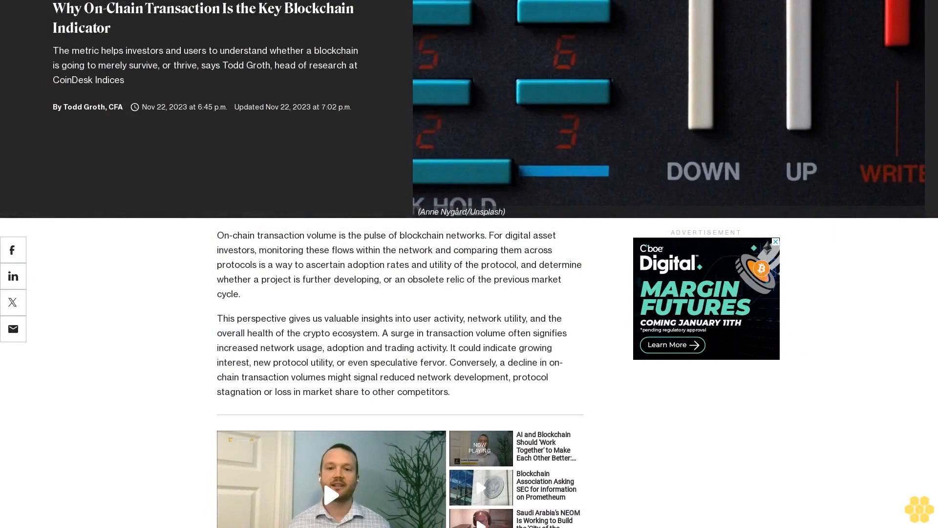
scroll("down", 3)
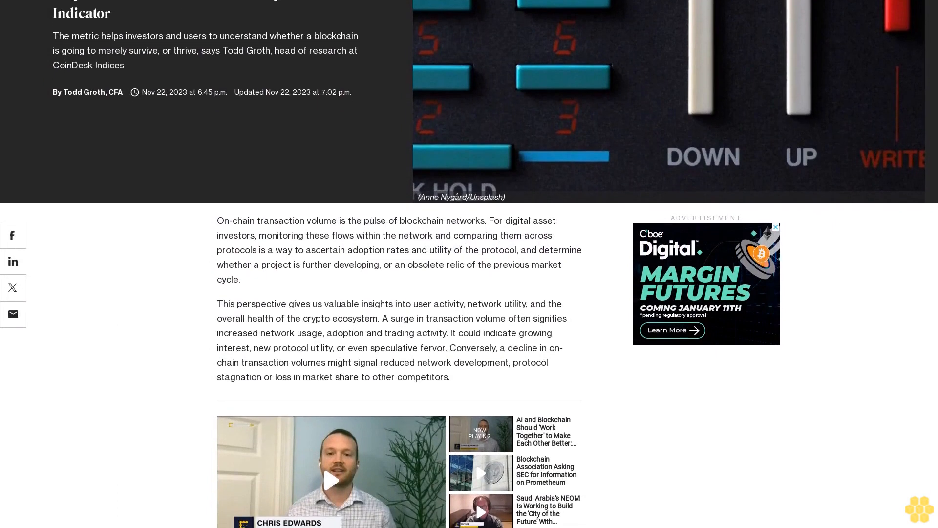
scroll("down", 3)
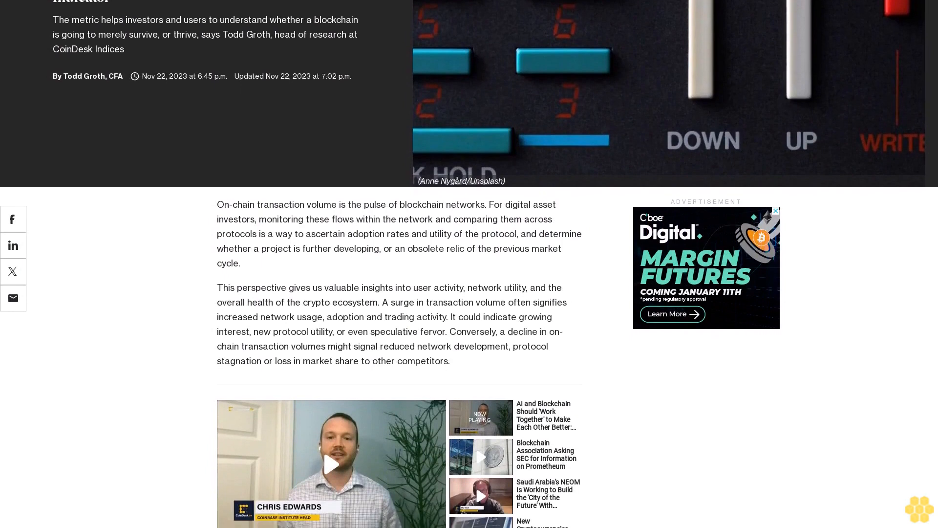
scroll("down", 3)
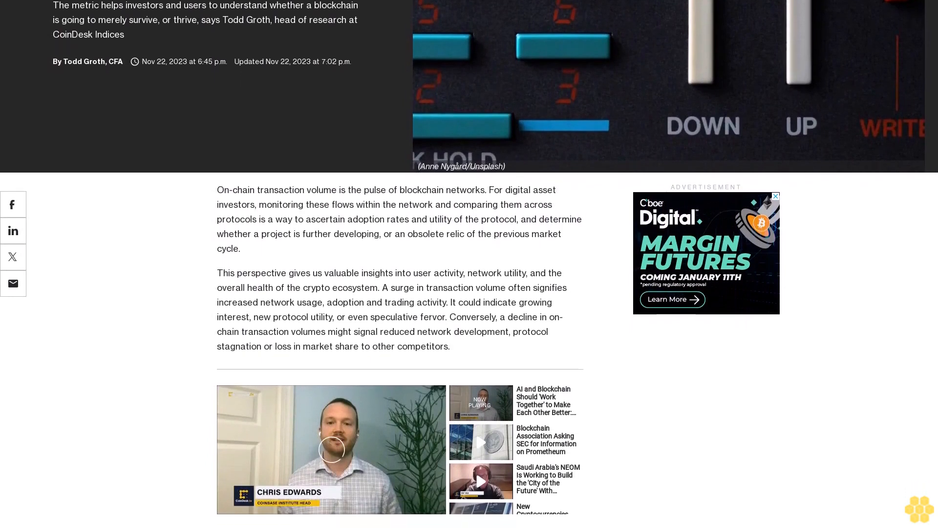
scroll("down", 3)
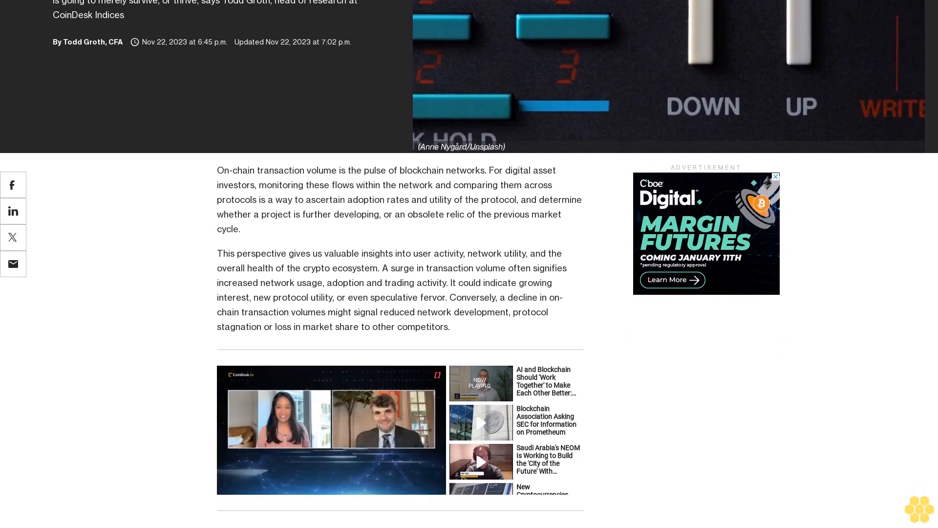
scroll("down", 3)
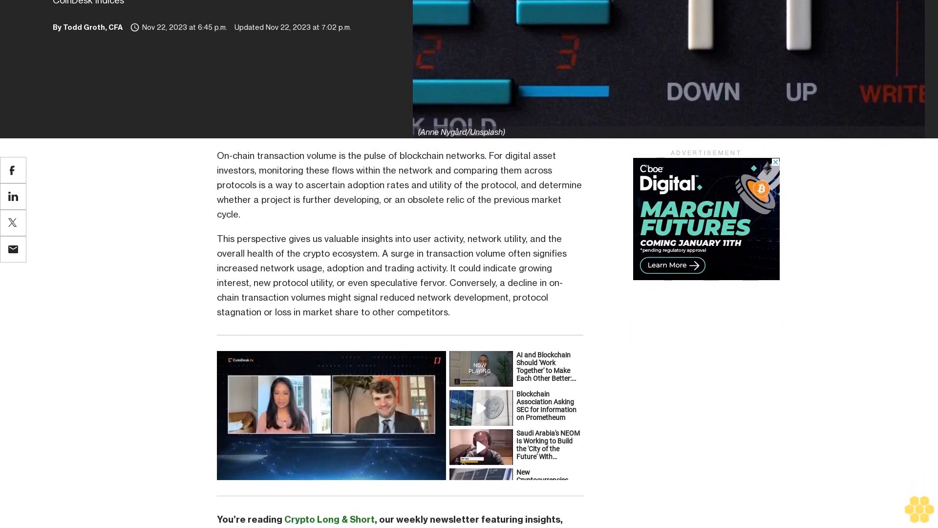
scroll("down", 3)
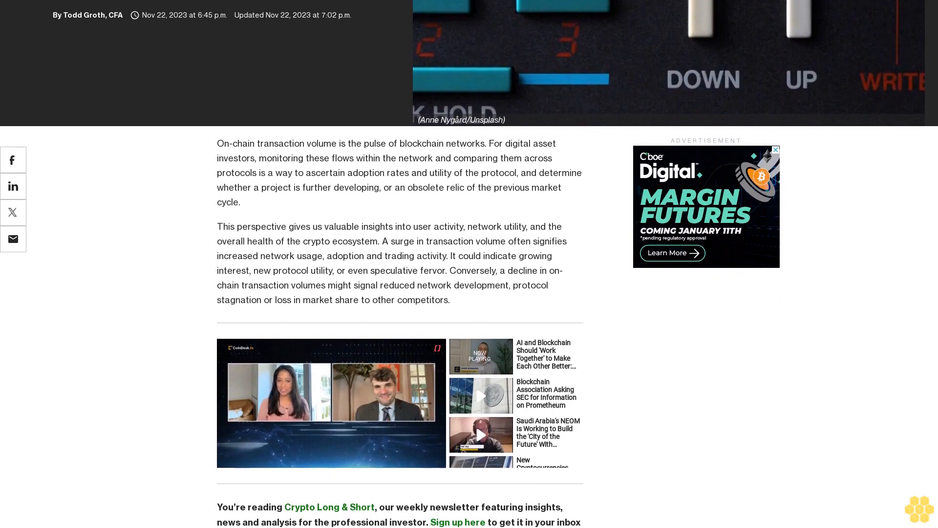
scroll("down", 3)
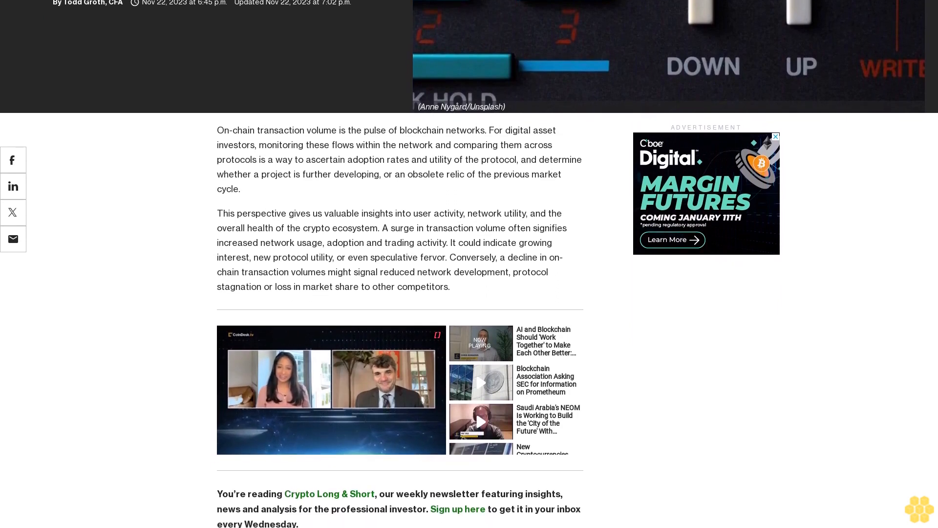
scroll("down", 3)
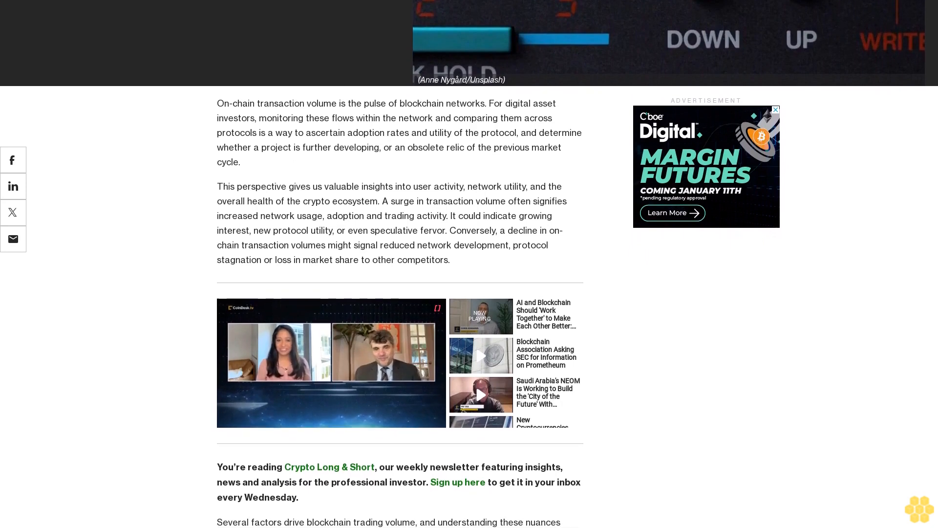
scroll("down", 3)
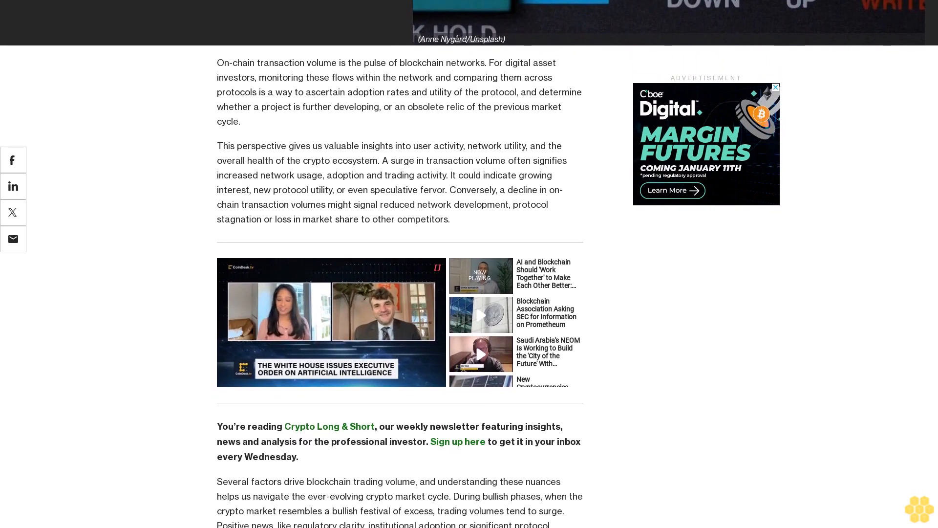
scroll("down", 3)
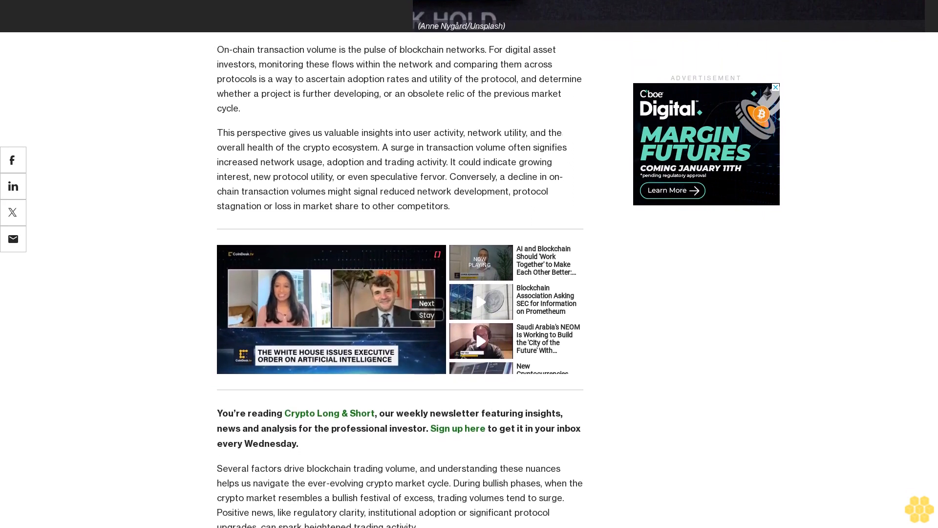
scroll("down", 3)
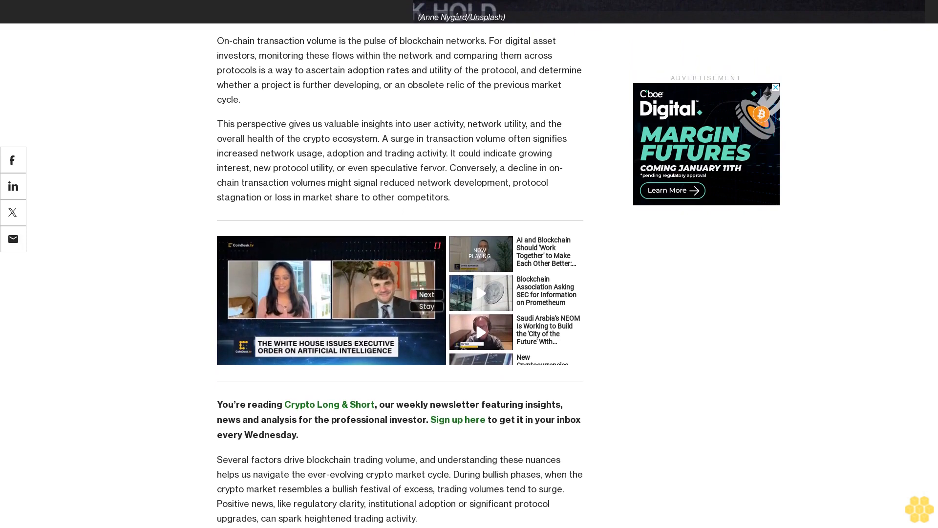
scroll("down", 3)
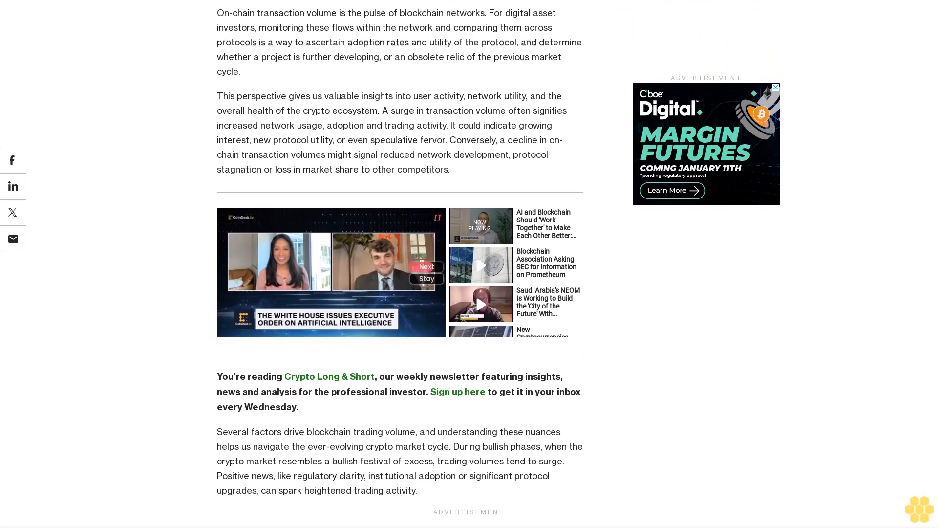
scroll("down", 3)
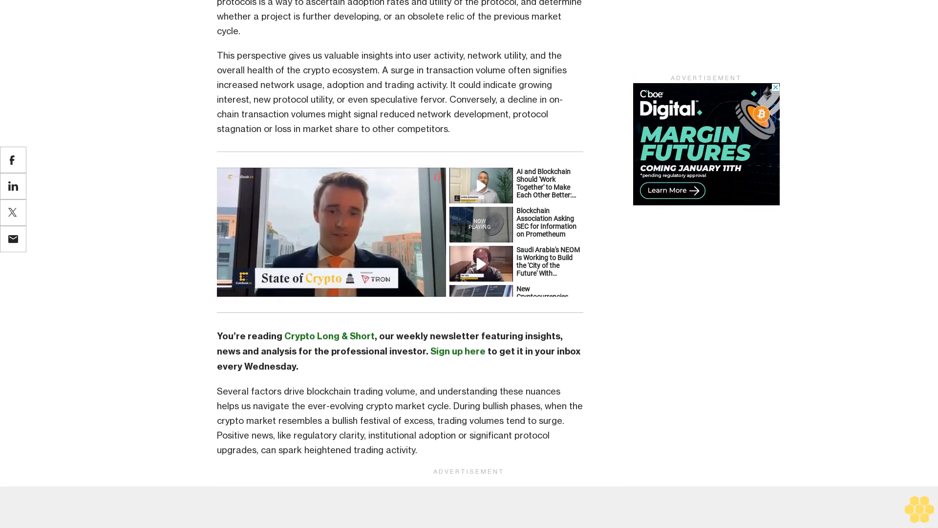
scroll("up", 3)
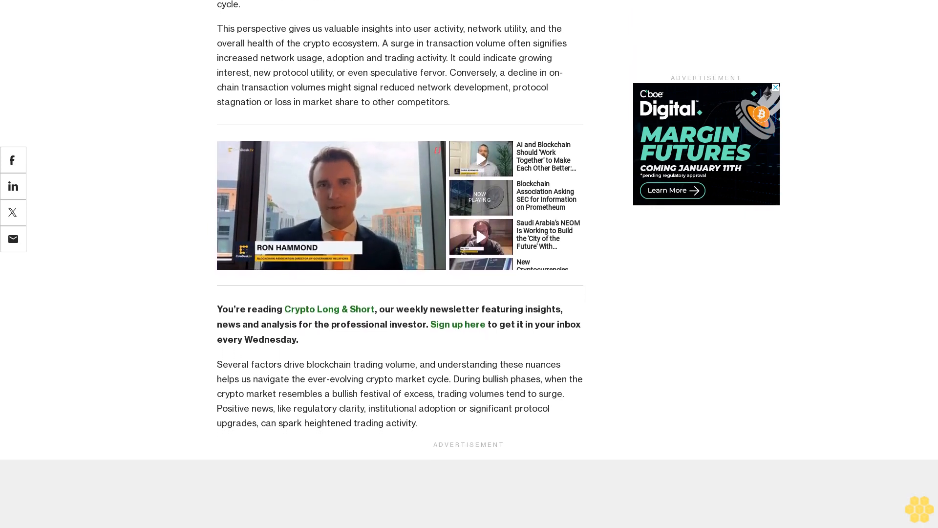
scroll("down", 3)
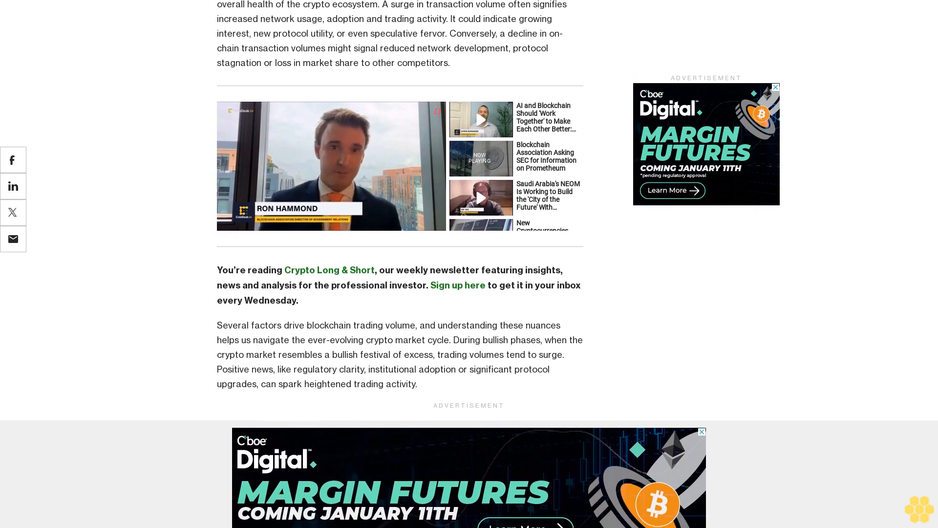
scroll("down", 3)
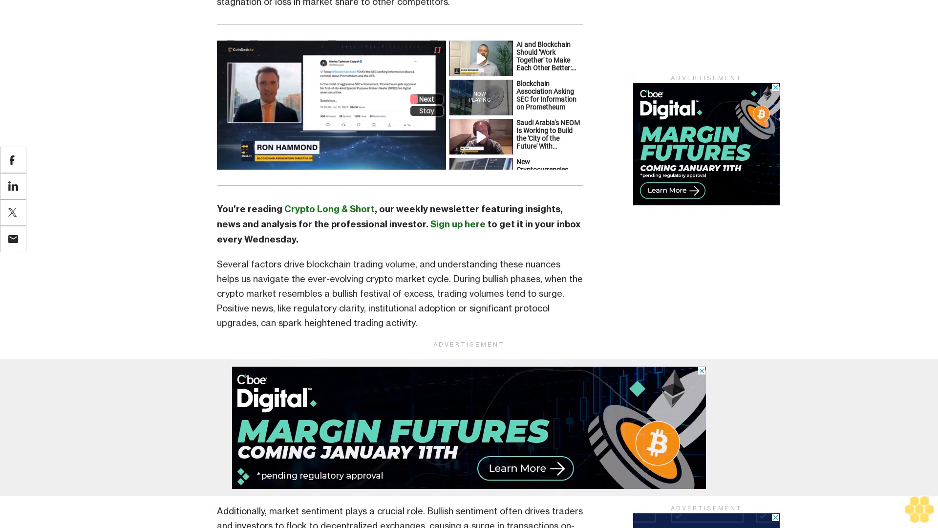
scroll("down", 3)
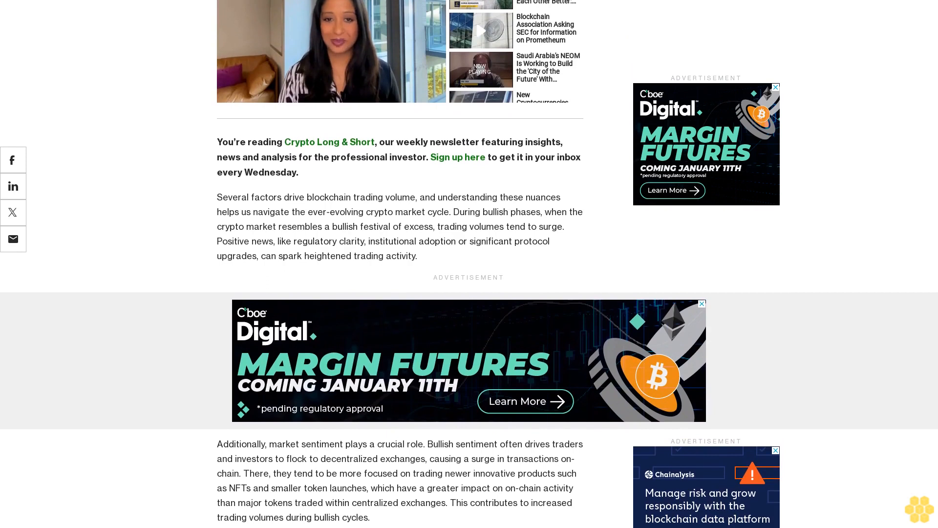
scroll("down", 3)
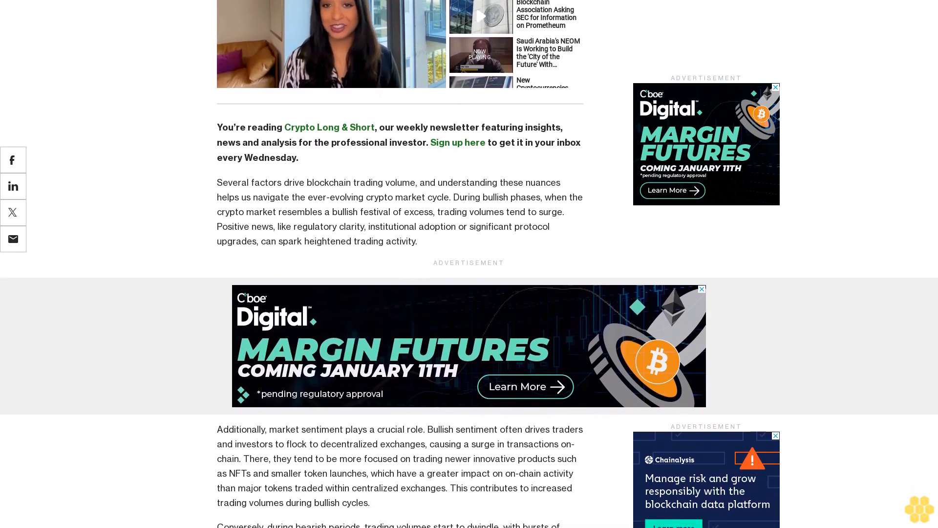
scroll("down", 3)
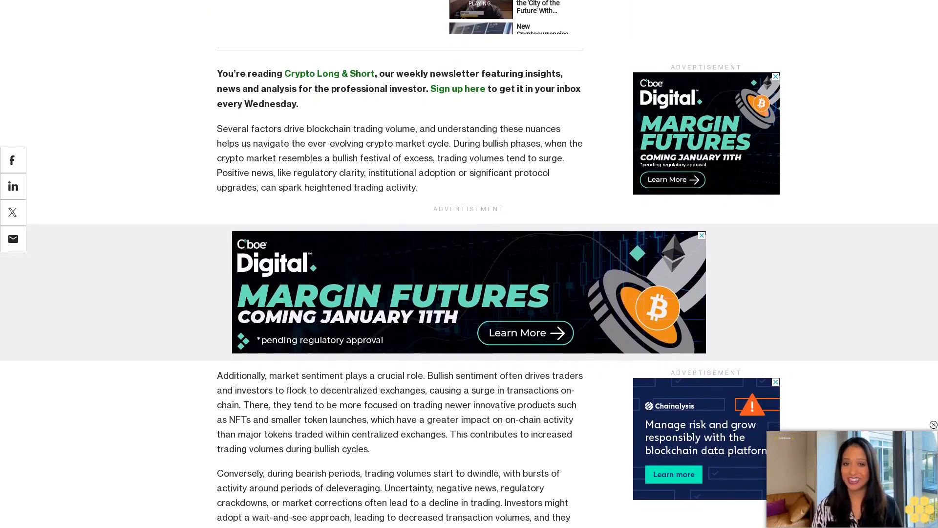
scroll("down", 3)
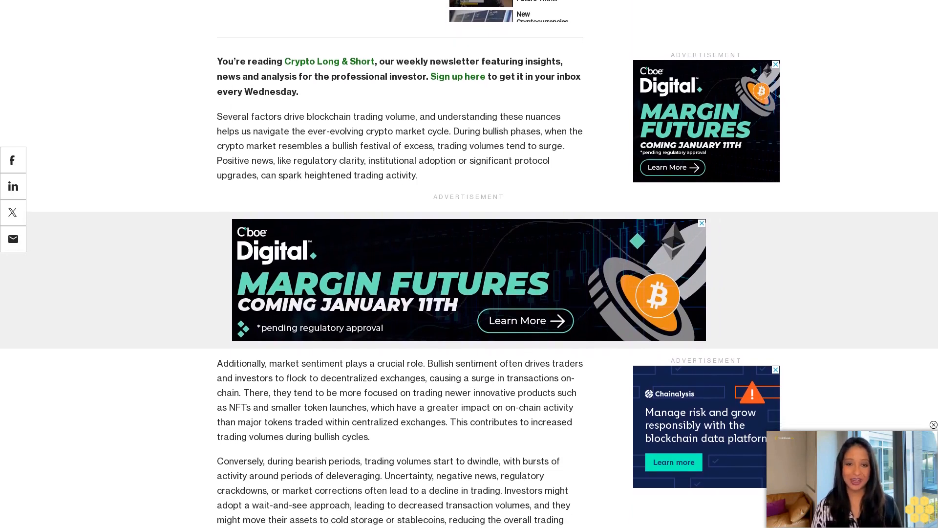
scroll("down", 3)
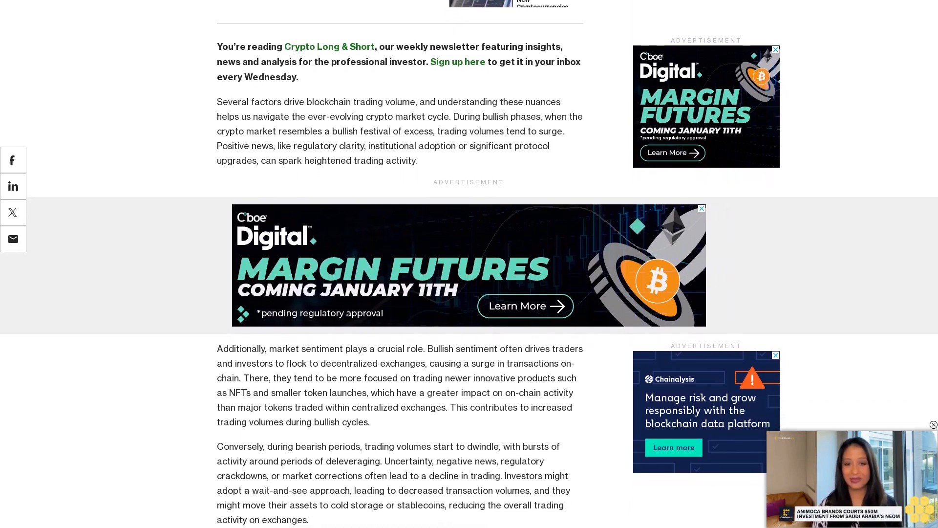
scroll("up", 3)
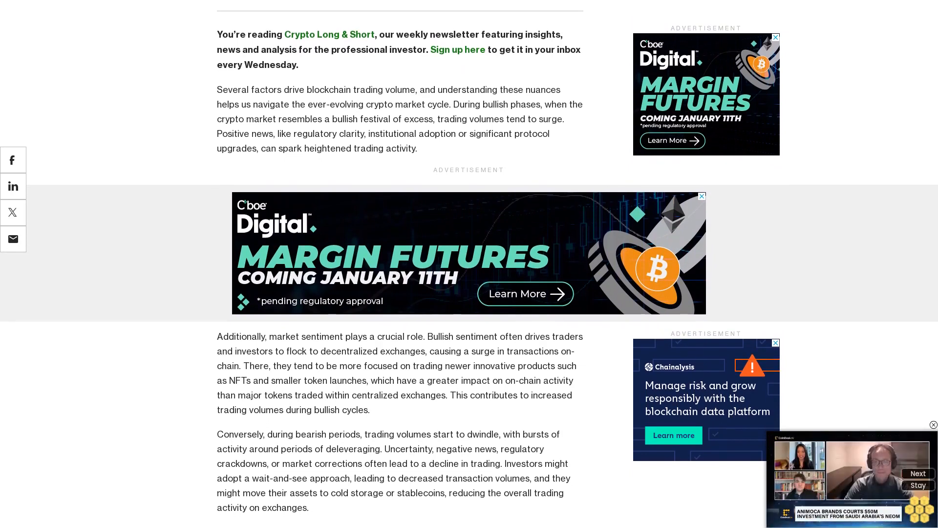
scroll("up", 3)
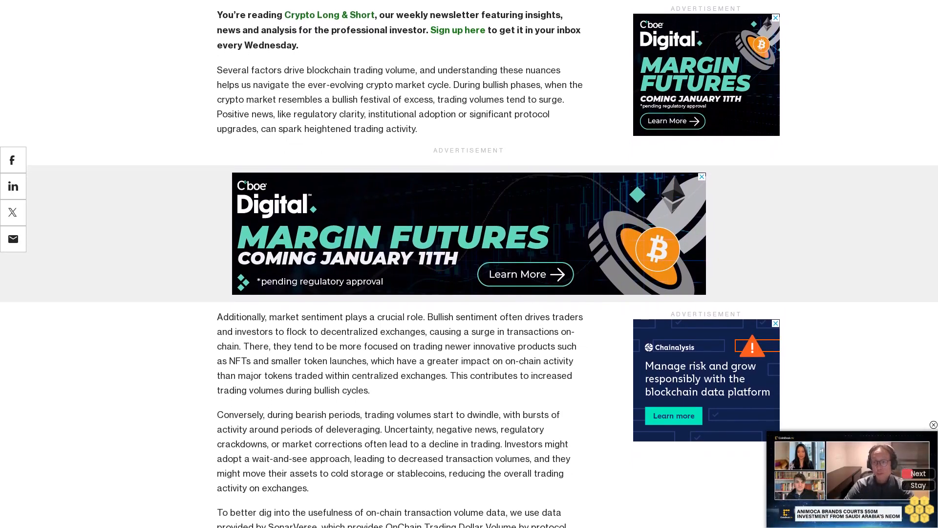
scroll("down", 3)
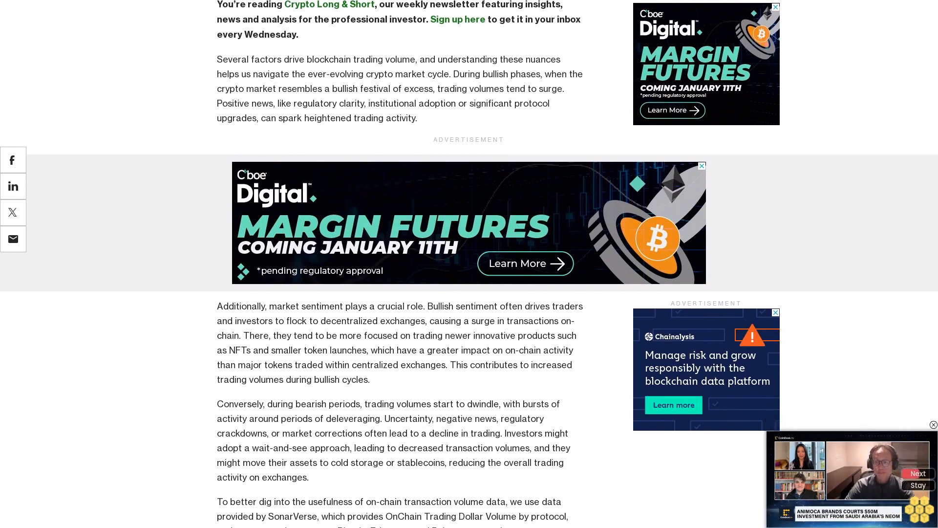
scroll("down", 3)
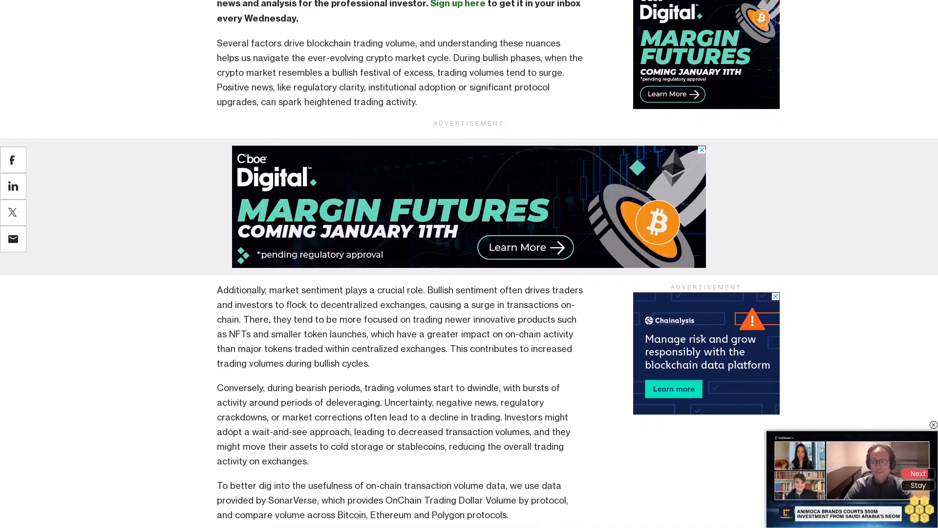
scroll("down", 3)
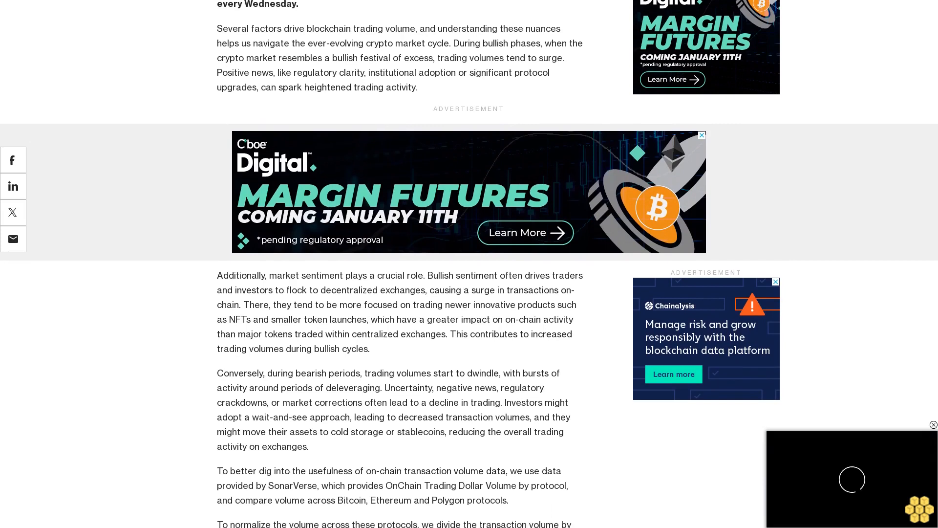
scroll("down", 3)
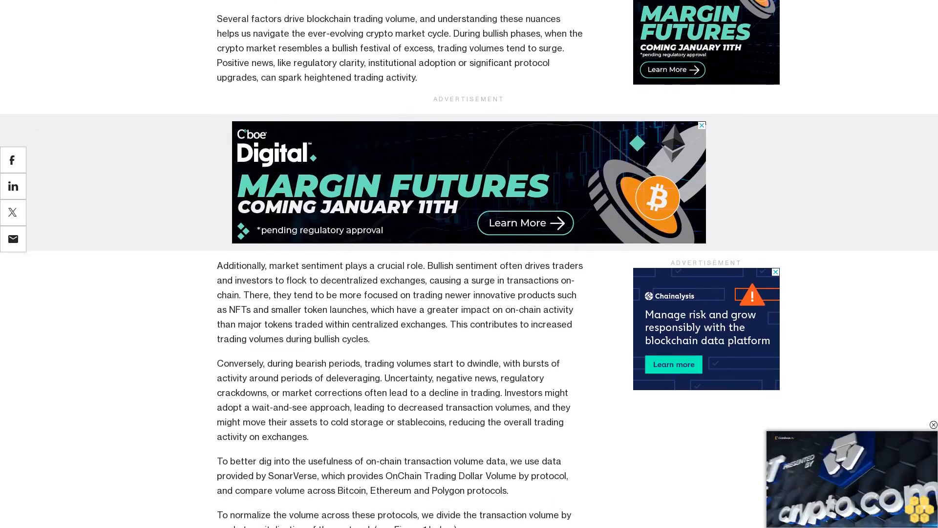
scroll("down", 3)
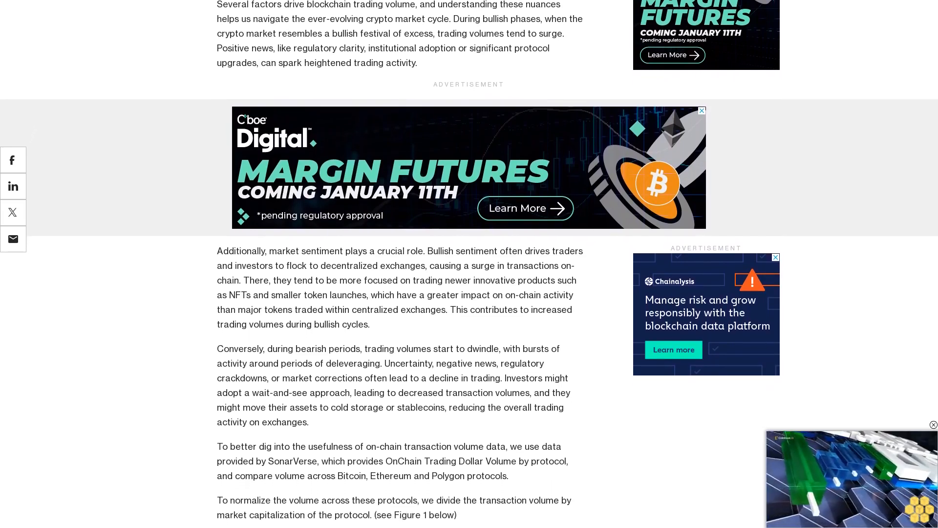
scroll("down", 3)
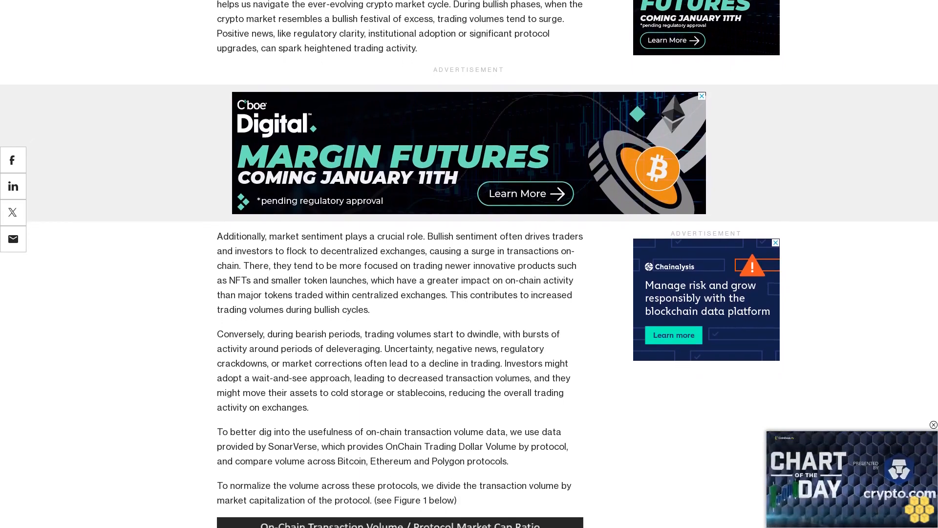
scroll("down", 3)
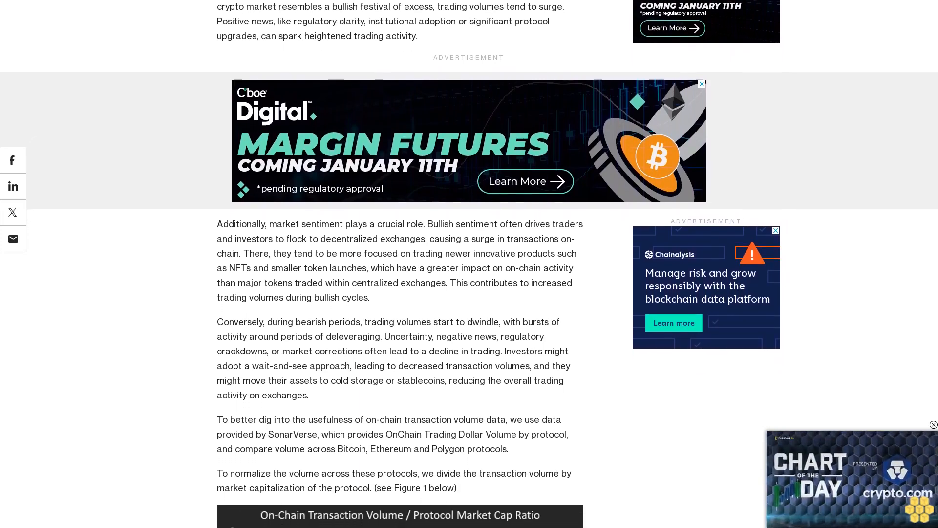
scroll("down", 3)
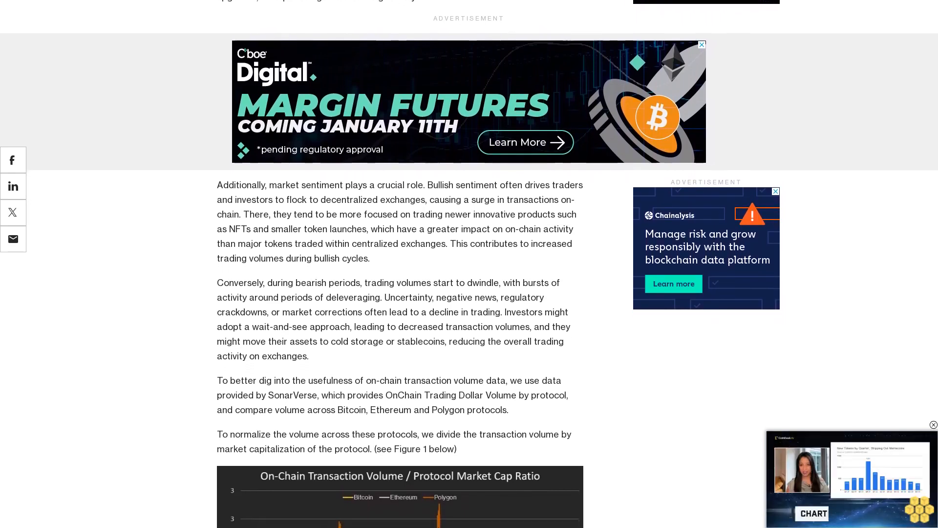
scroll("down", 3)
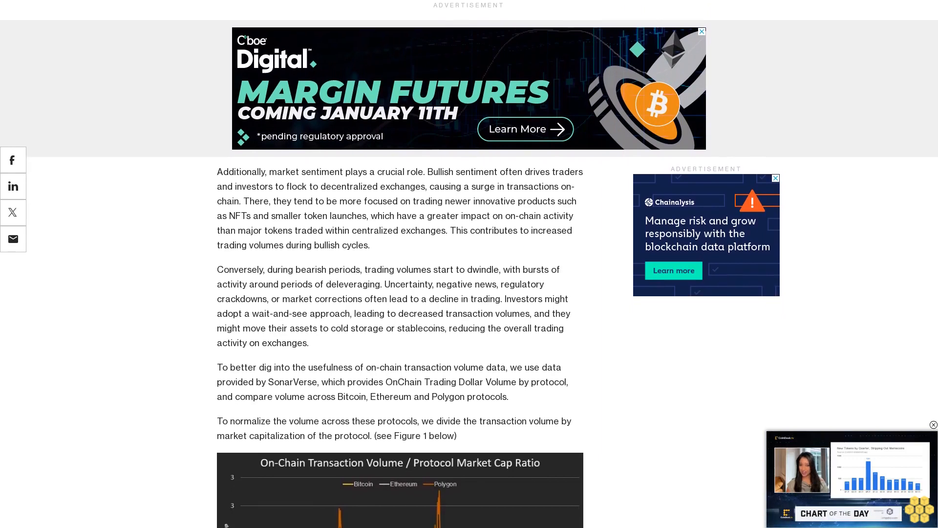
scroll("up", 3)
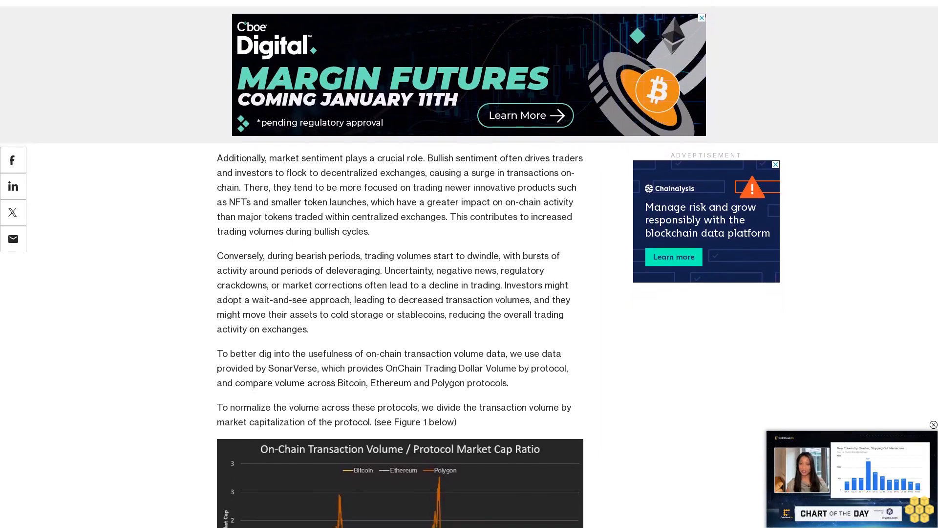
scroll("up", 3)
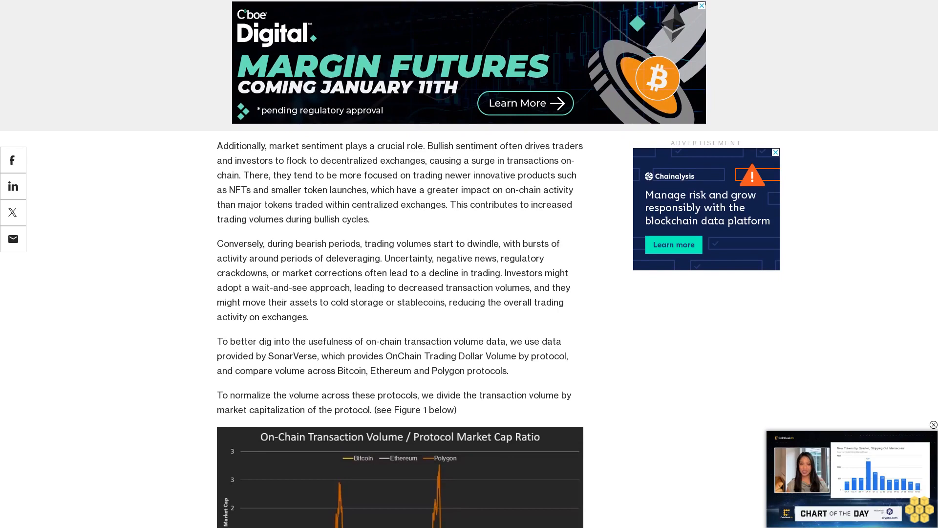
scroll("down", 3)
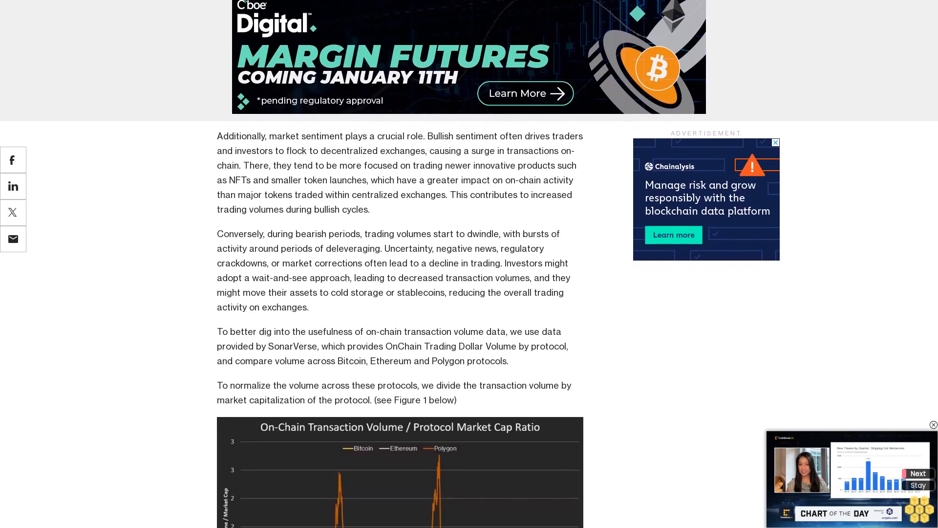
scroll("up", 3)
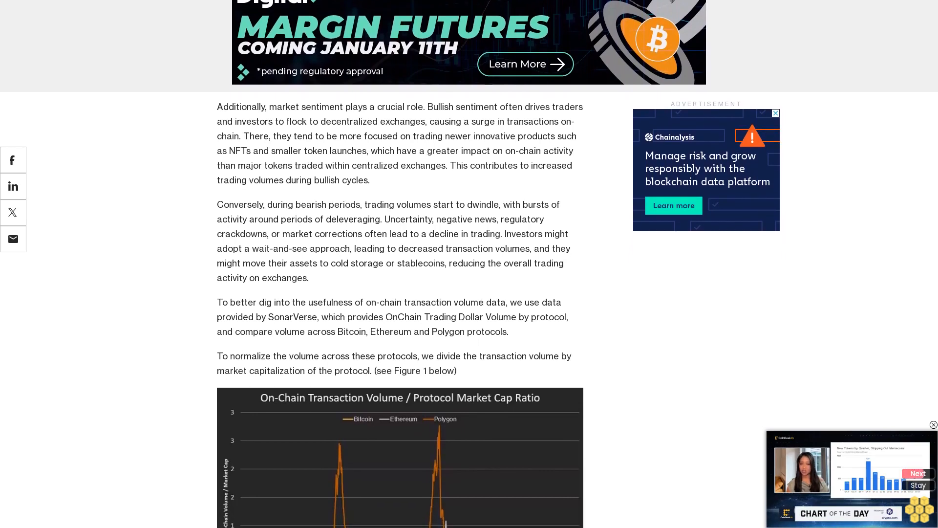
scroll("up", 3)
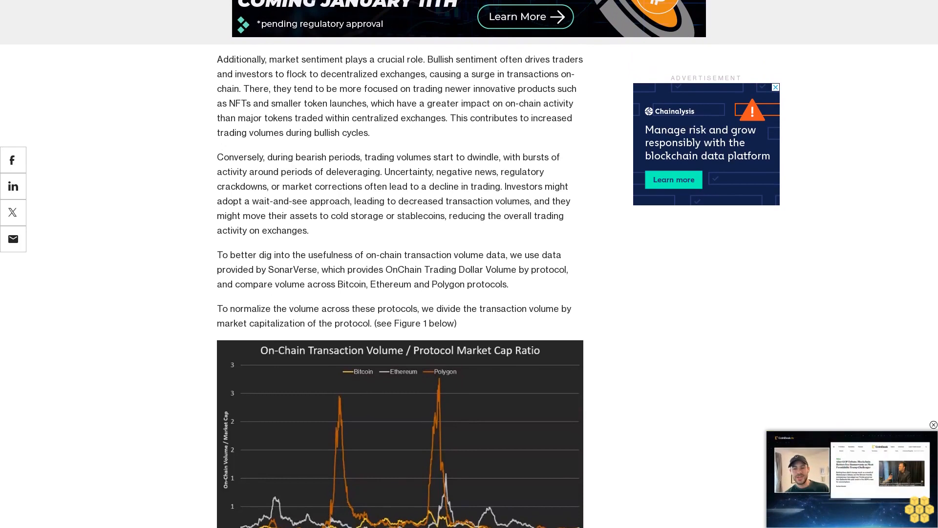
scroll("down", 3)
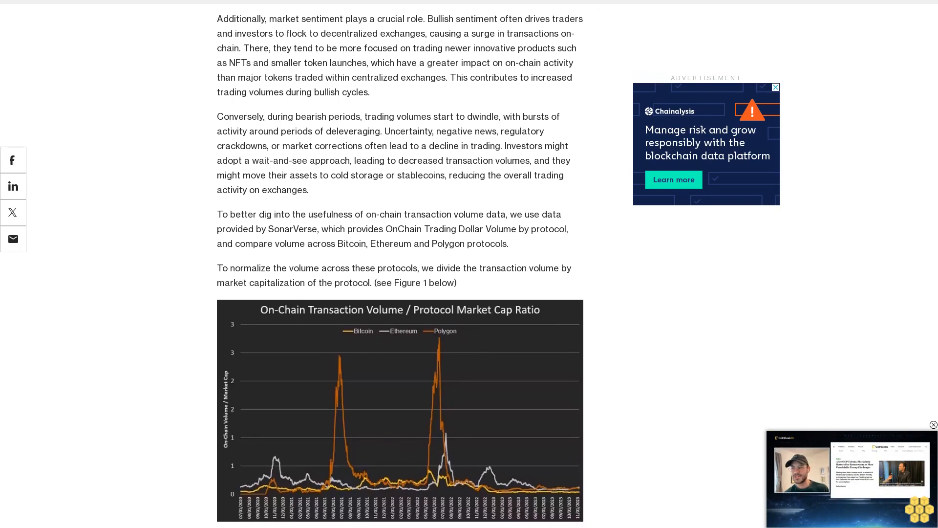
scroll("down", 3)
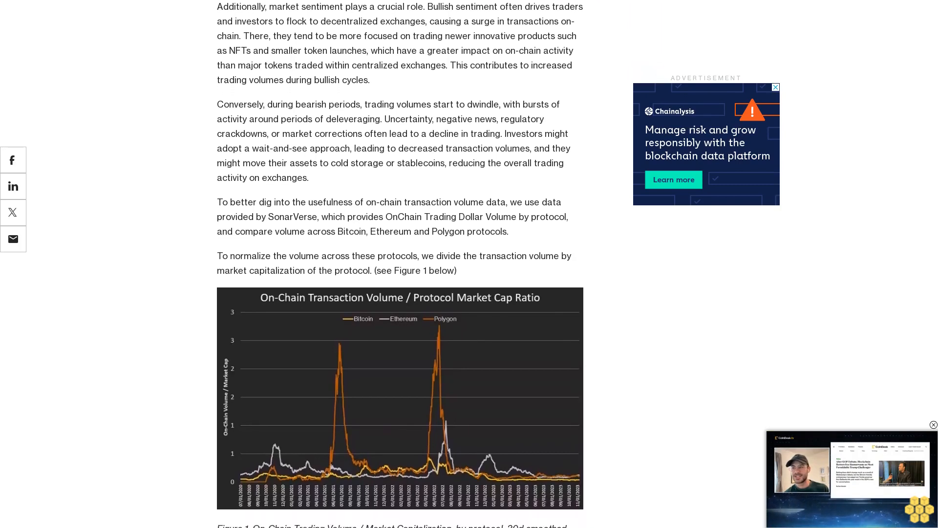
scroll("down", 3)
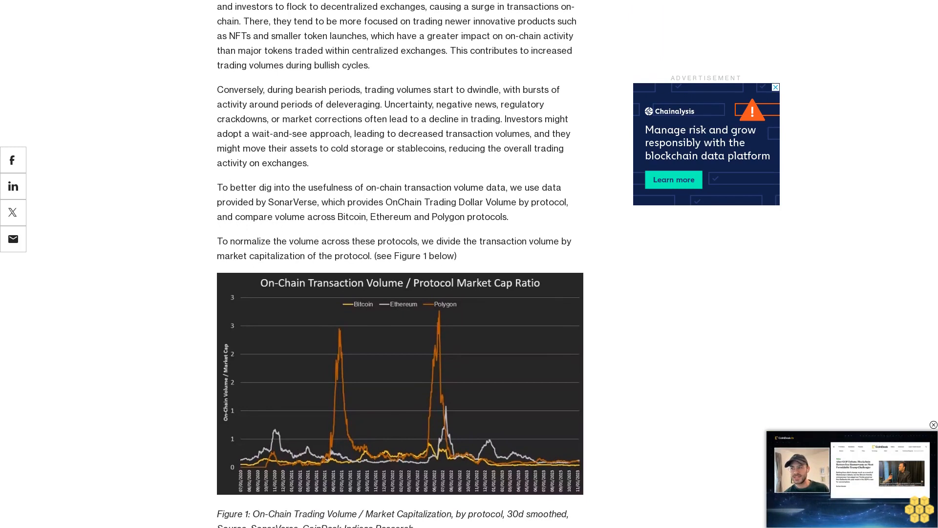
scroll("down", 3)
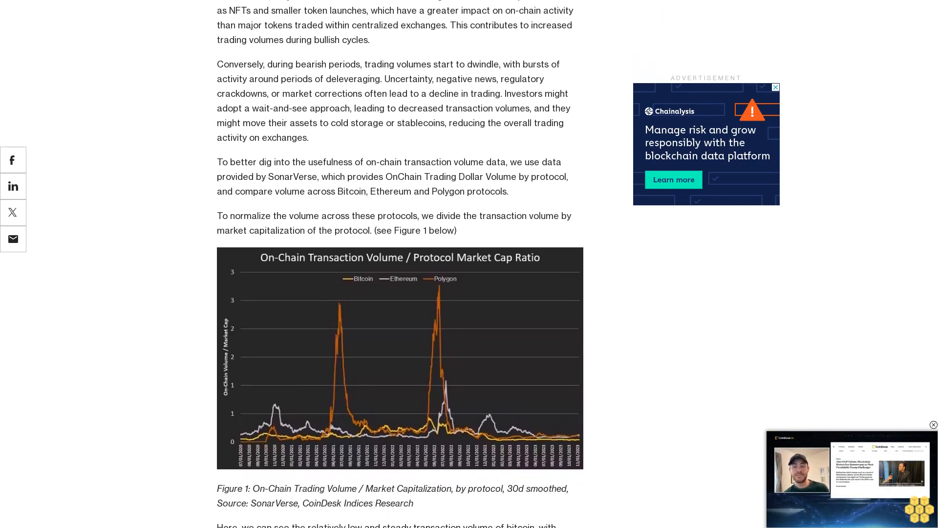
scroll("down", 3)
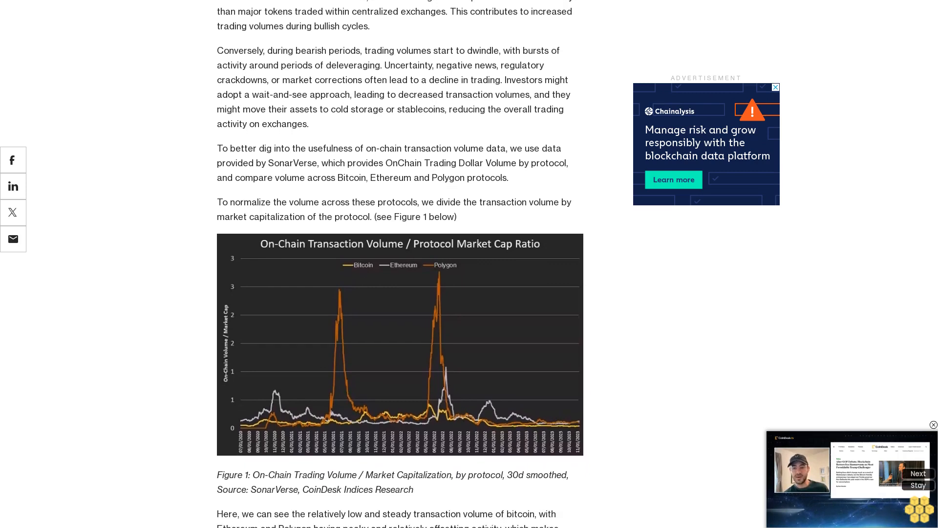
scroll("down", 3)
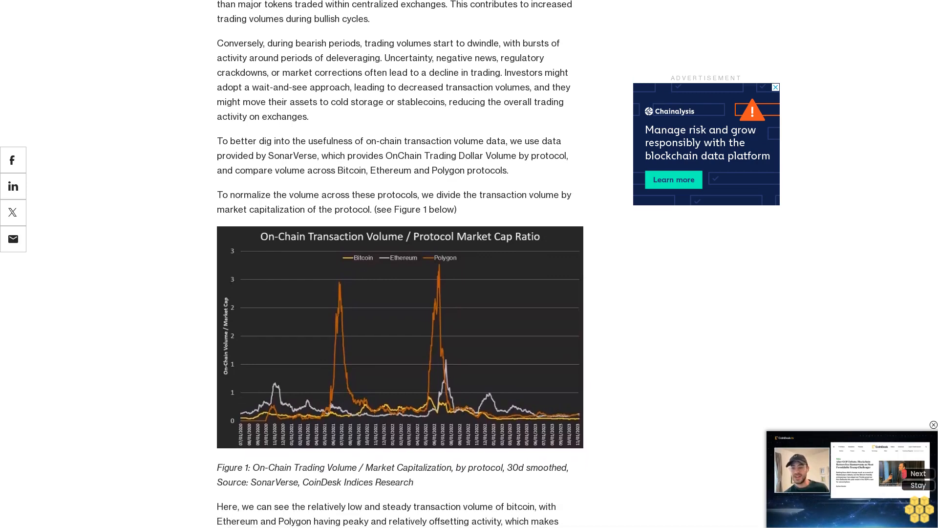
scroll("down", 3)
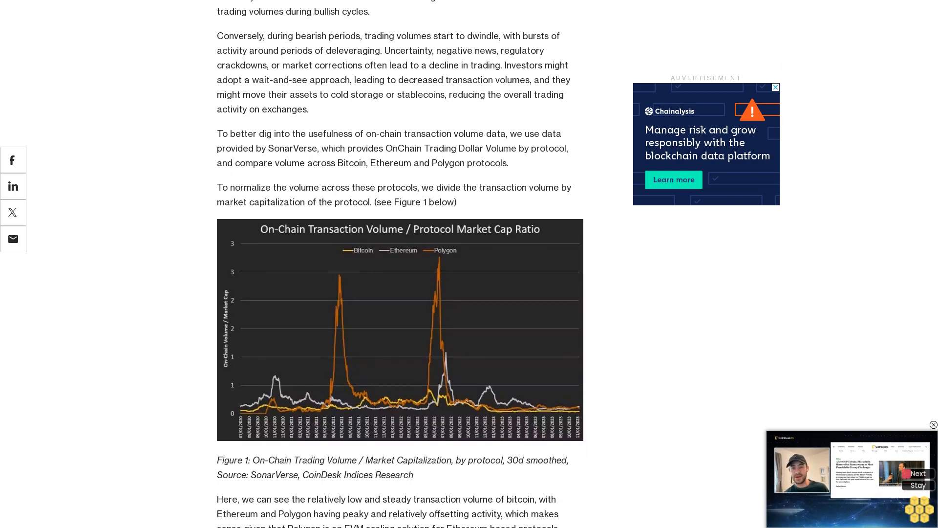
scroll("down", 3)
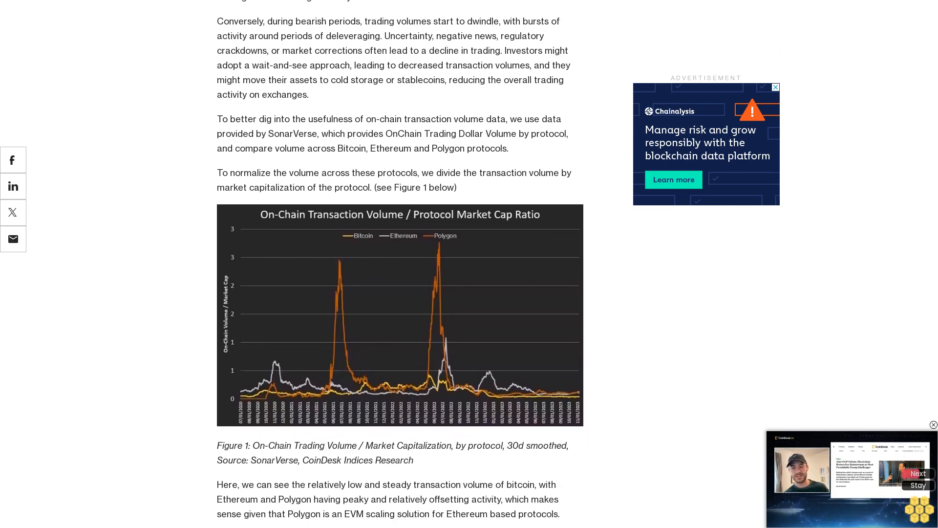
scroll("down", 3)
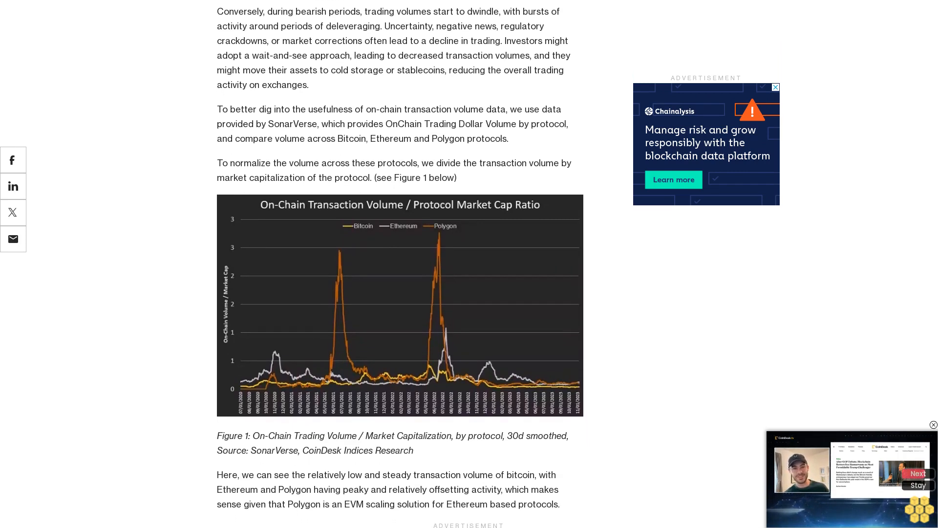
scroll("down", 3)
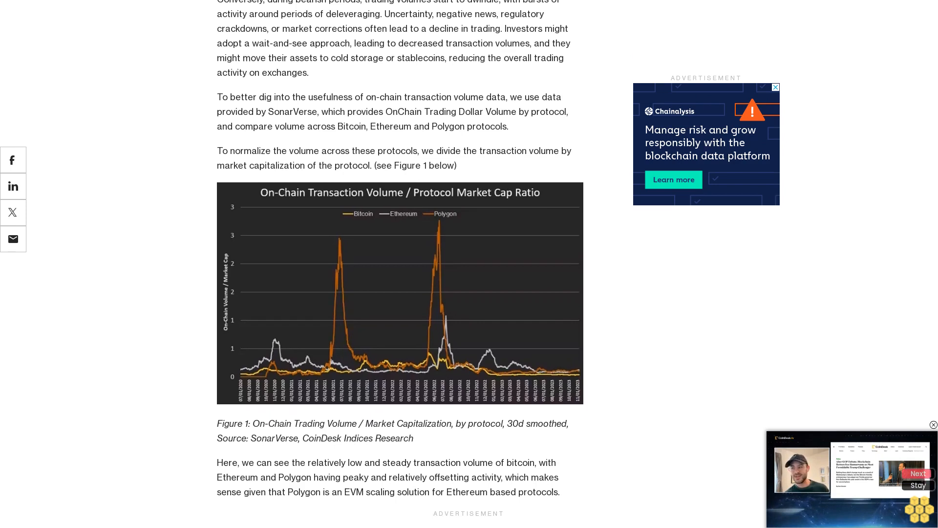
scroll("down", 3)
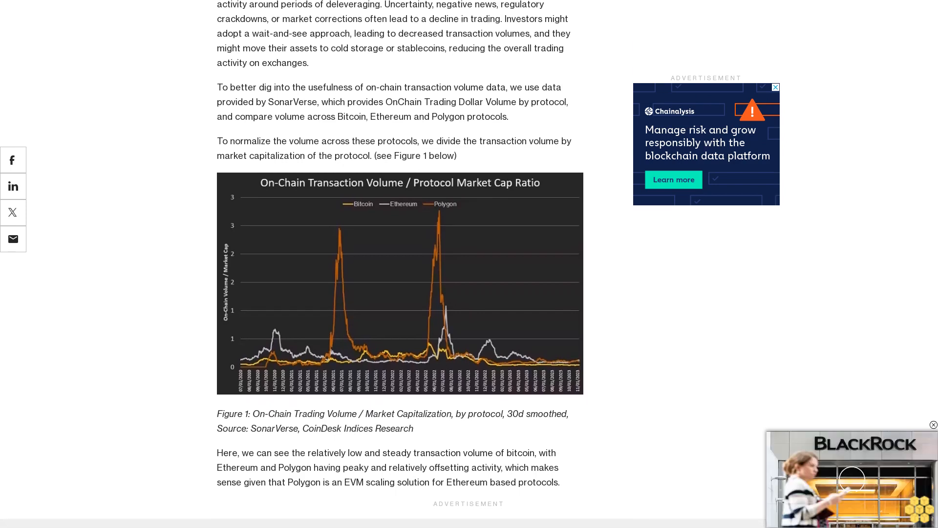
scroll("down", 3)
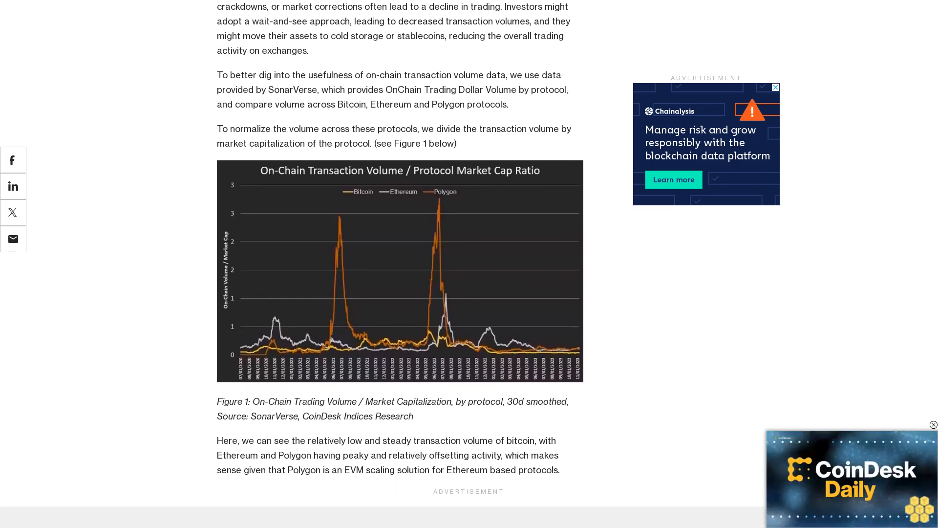
scroll("down", 3)
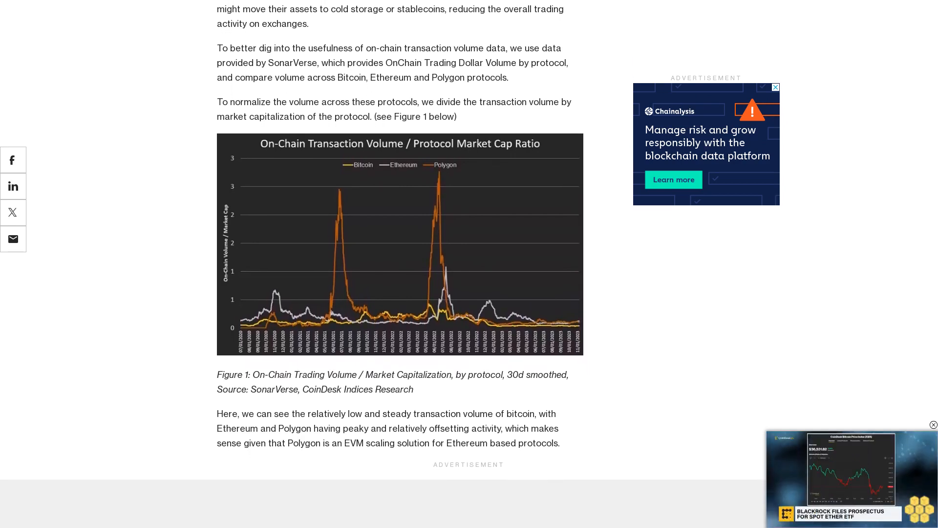
scroll("down", 3)
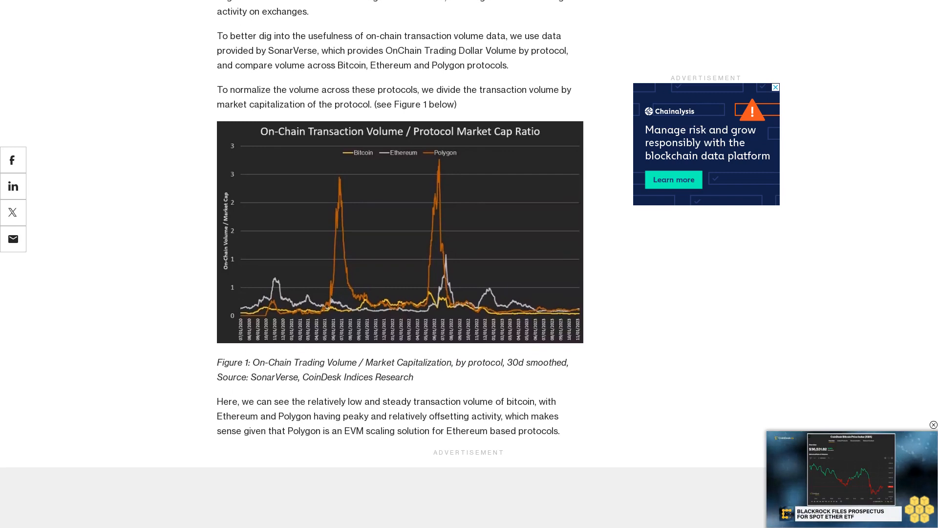
scroll("down", 3)
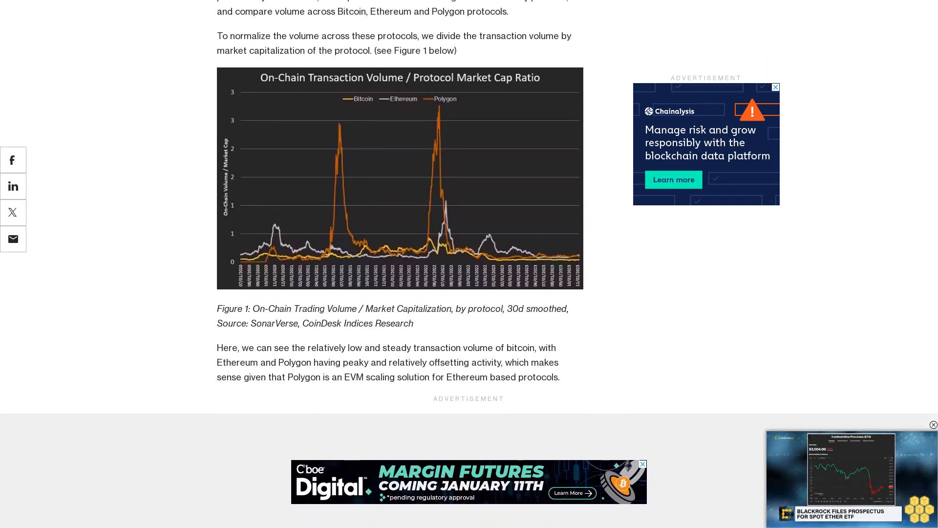
scroll("down", 3)
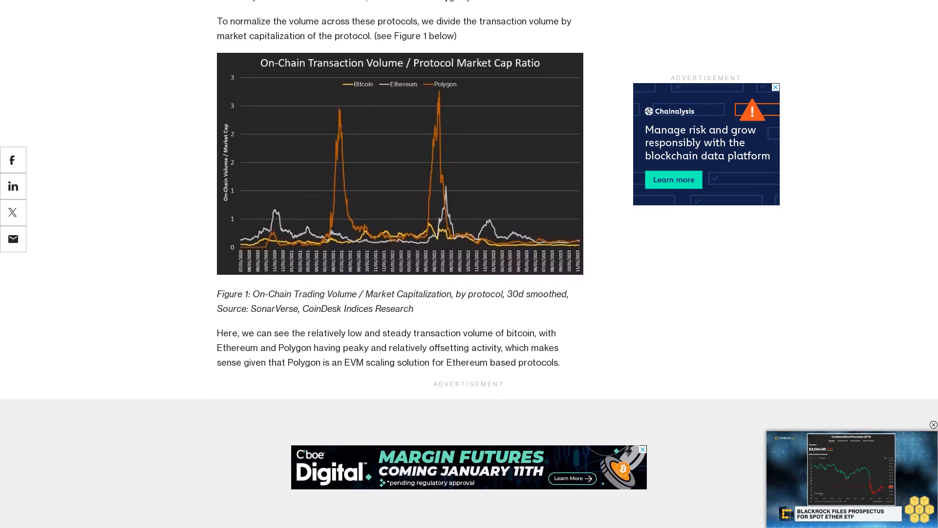
scroll("up", 3)
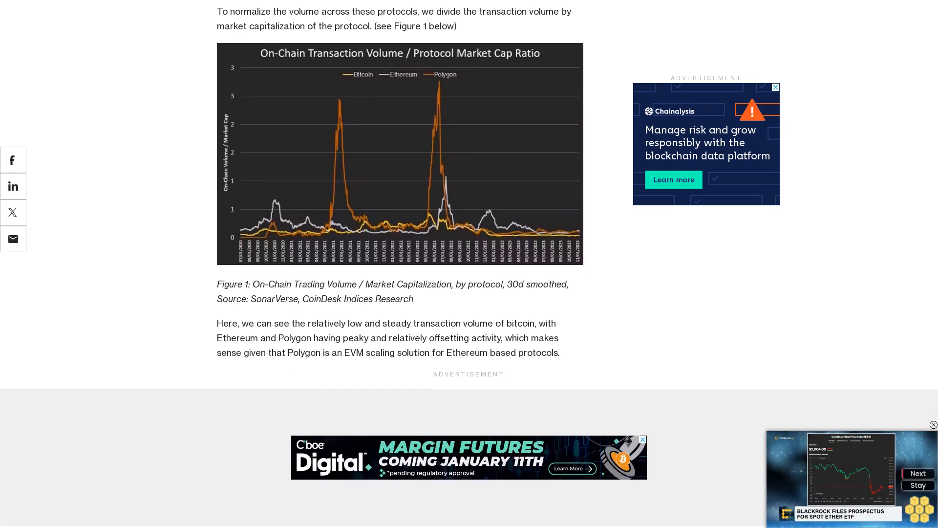
scroll("down", 3)
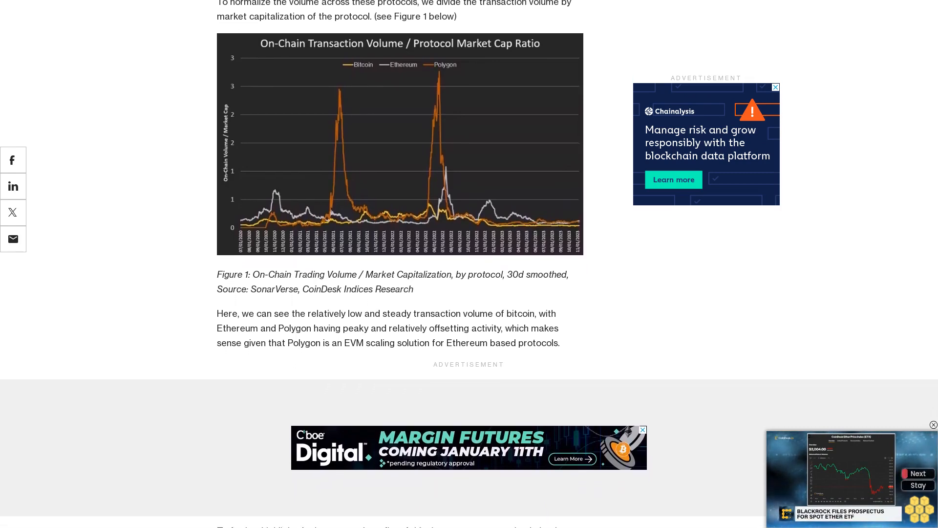
scroll("down", 3)
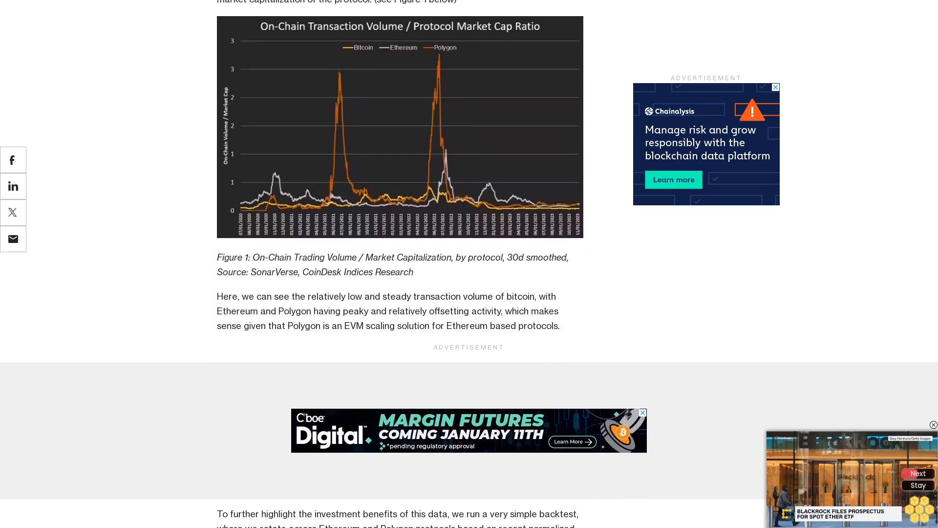
scroll("down", 3)
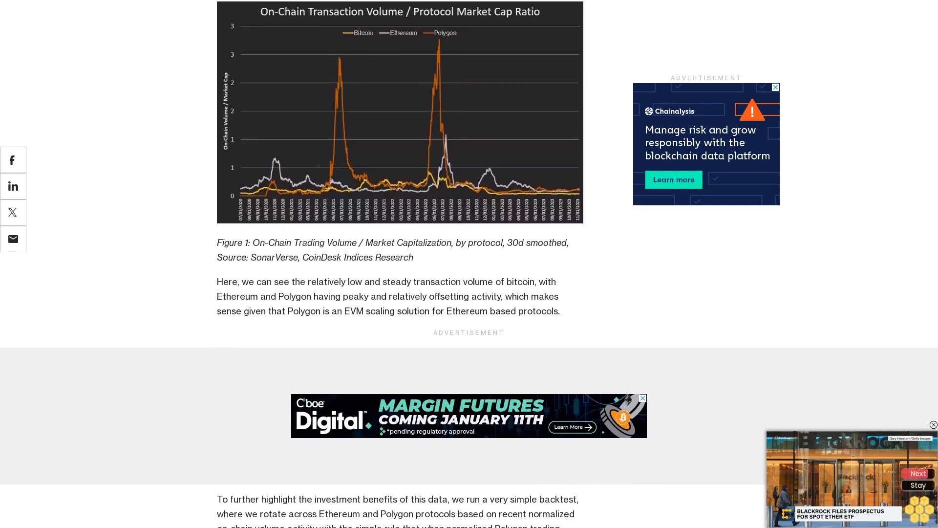
scroll("down", 3)
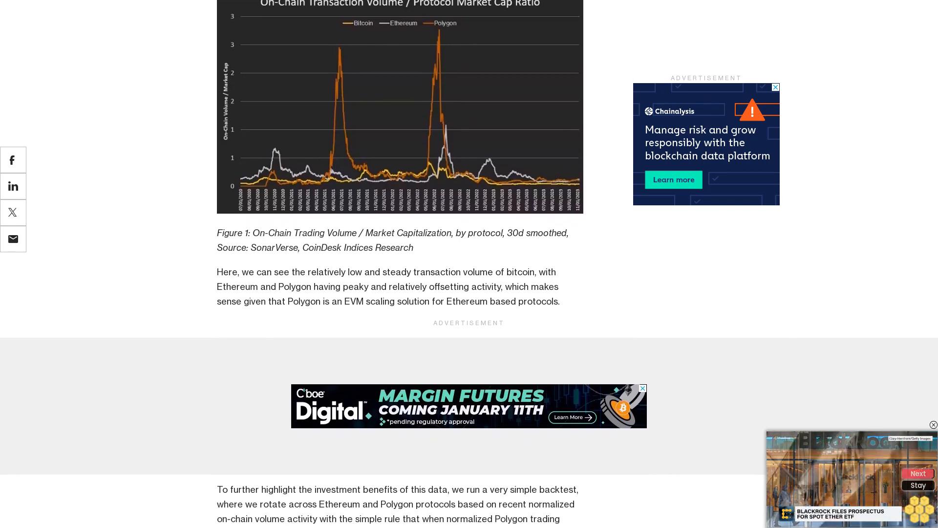
scroll("down", 3)
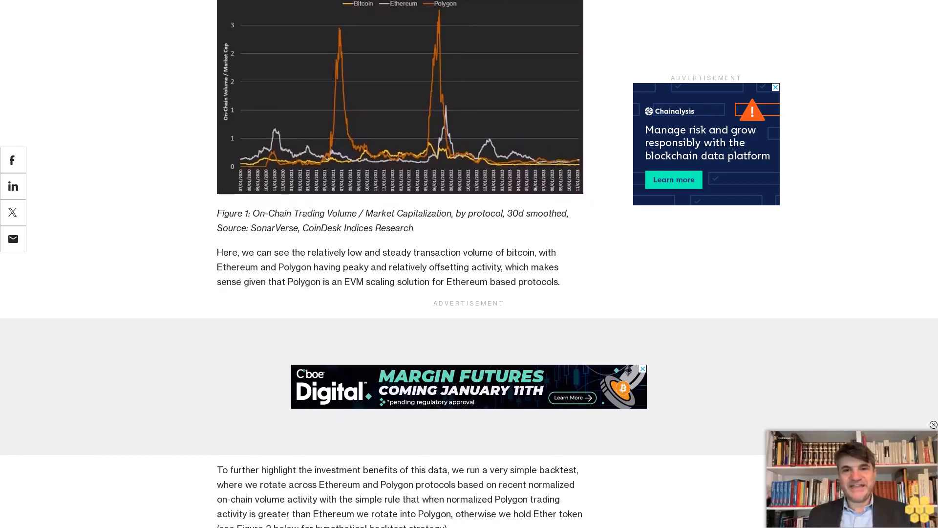
scroll("down", 3)
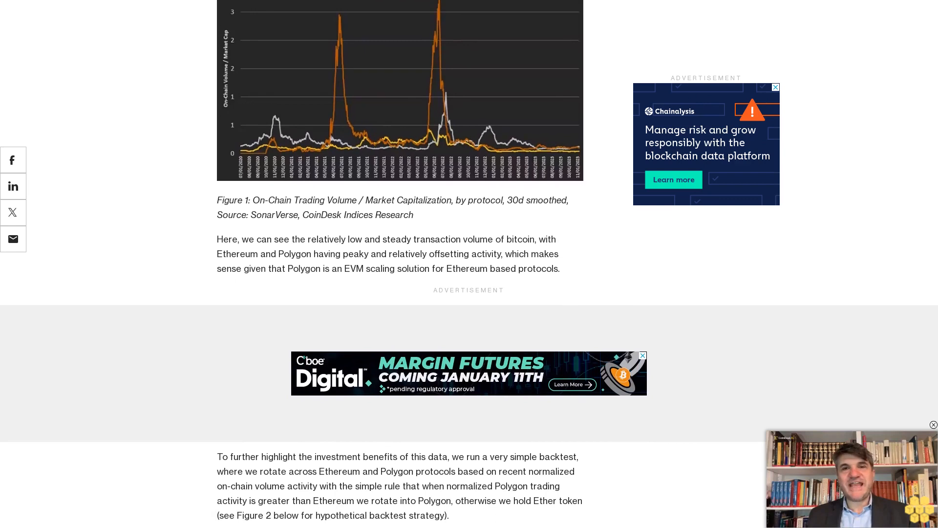
scroll("down", 3)
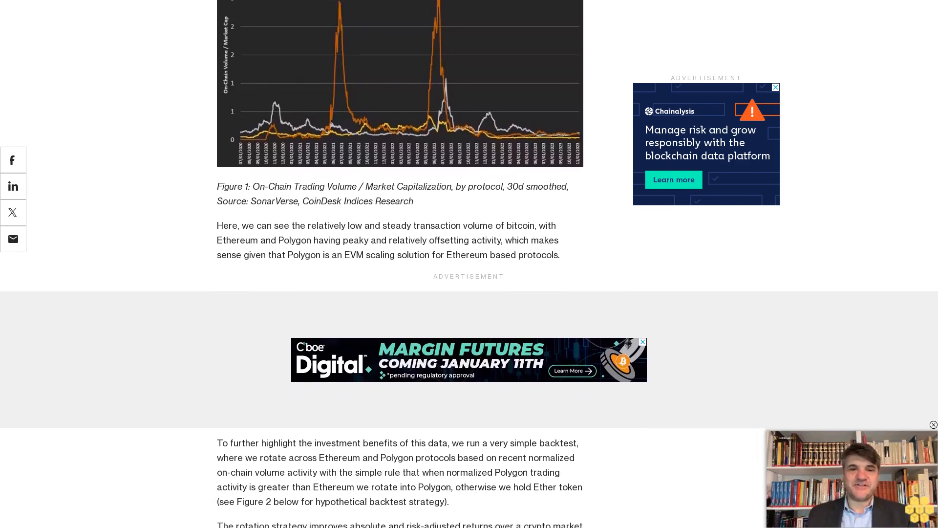
scroll("down", 3)
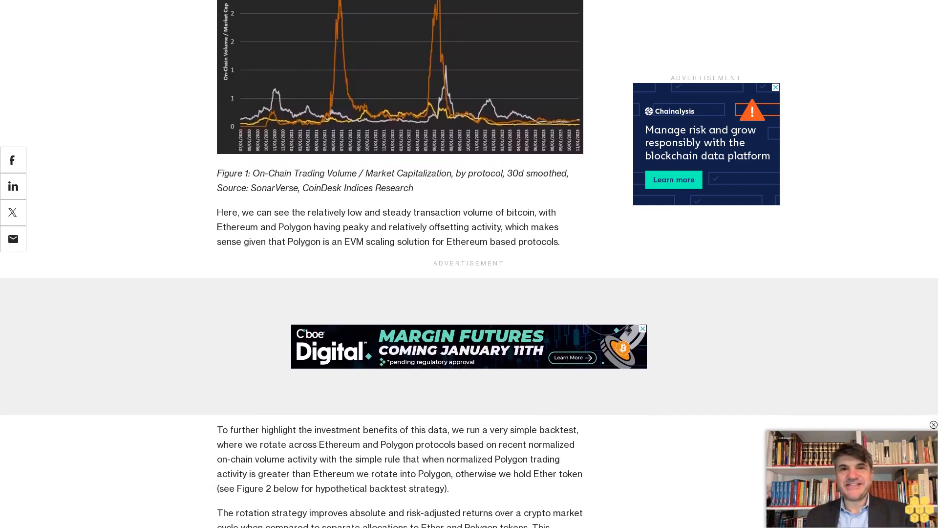
scroll("down", 3)
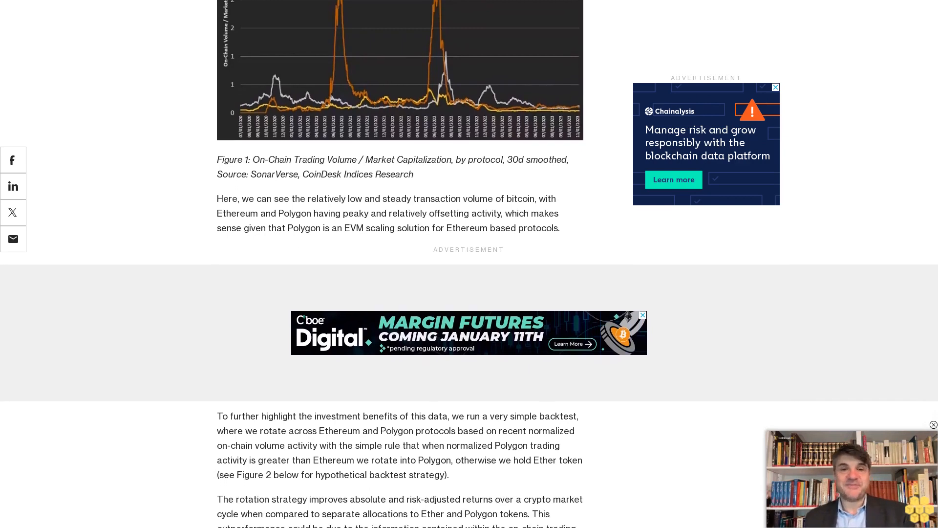
scroll("down", 3)
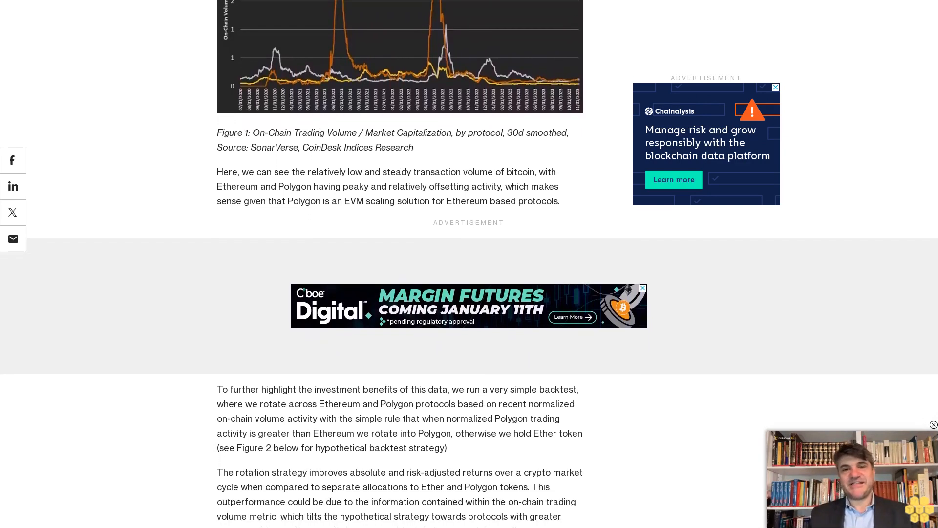
scroll("down", 3)
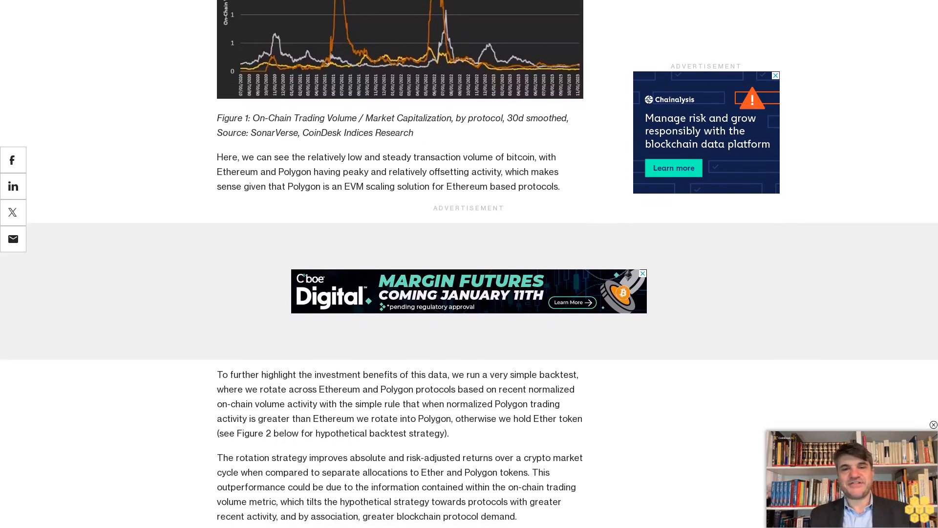
scroll("down", 3)
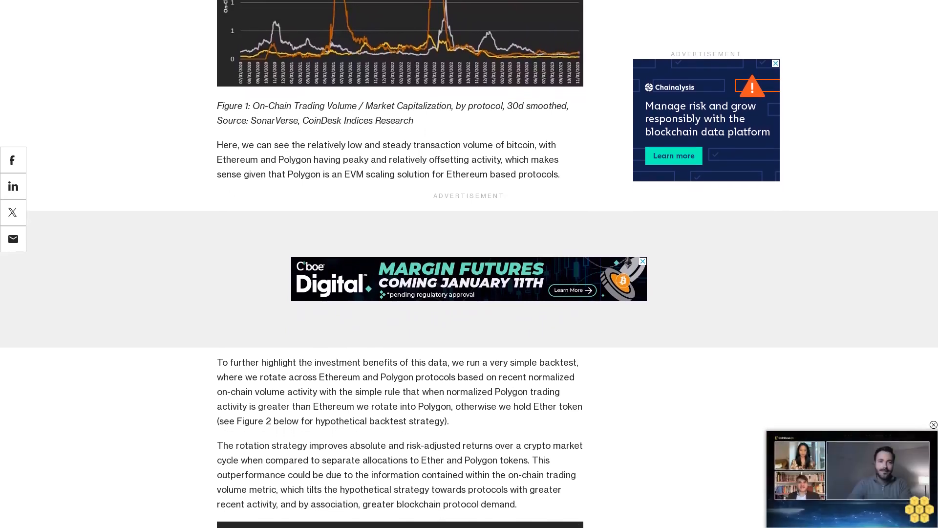
scroll("down", 3)
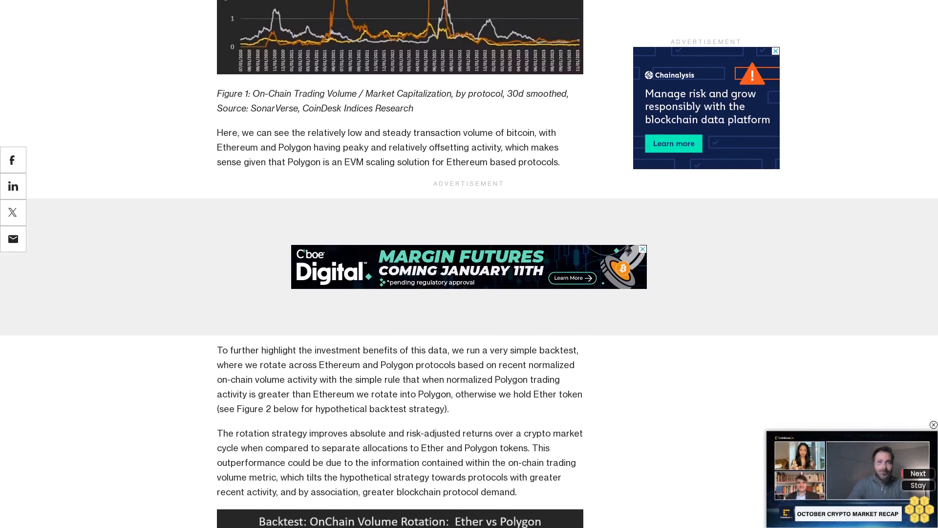
scroll("up", 3)
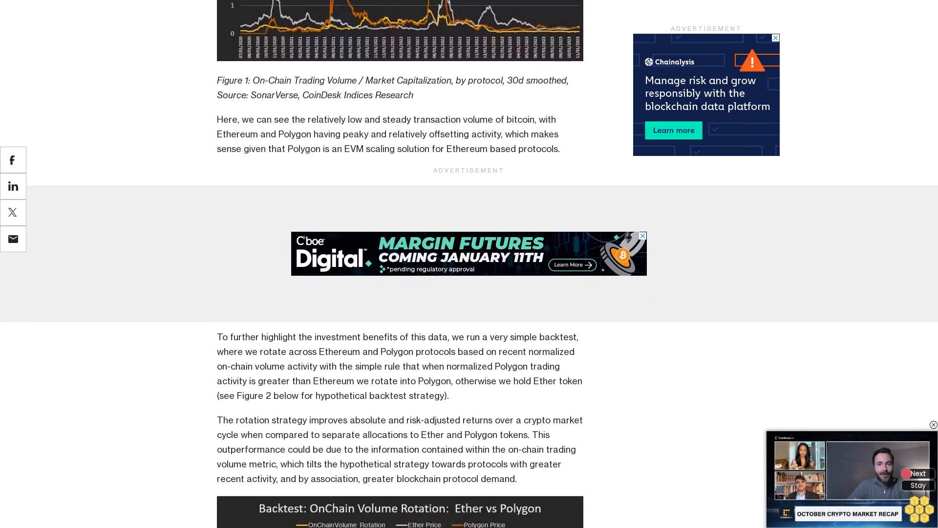
scroll("down", 3)
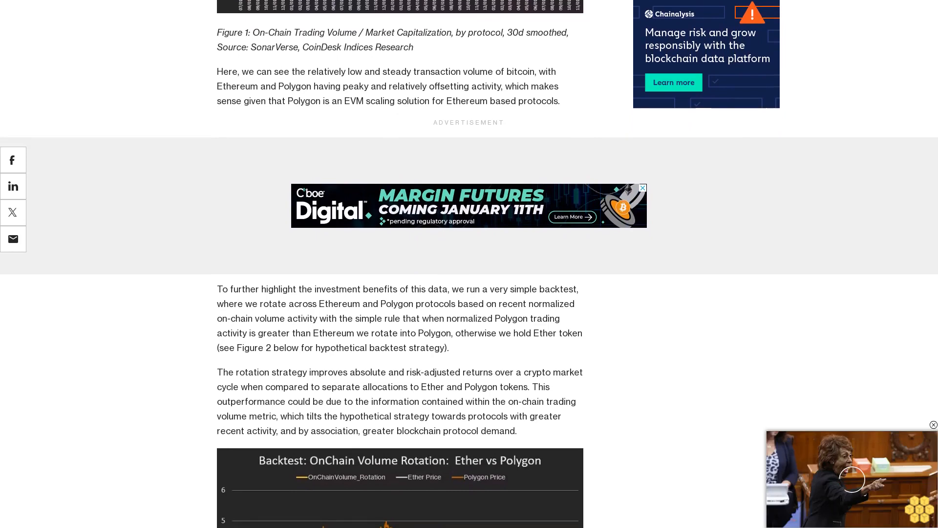
scroll("down", 3)
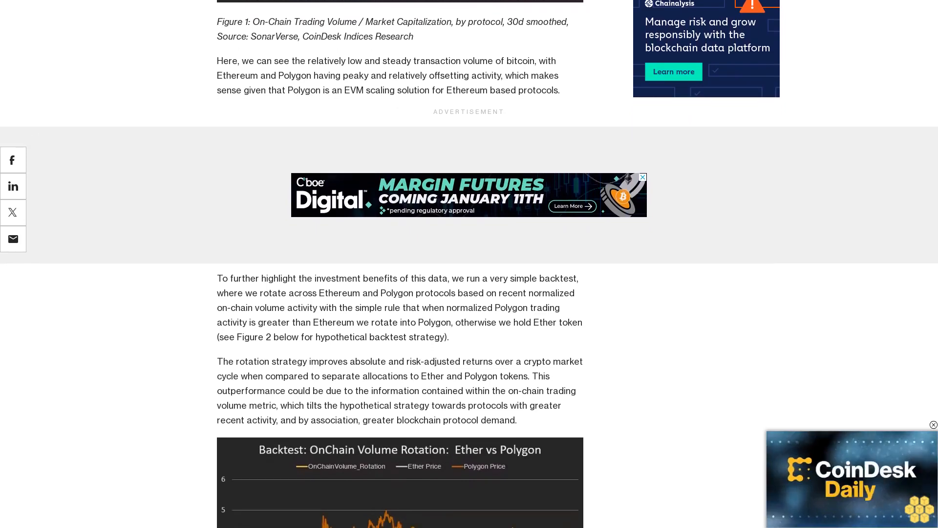
scroll("down", 3)
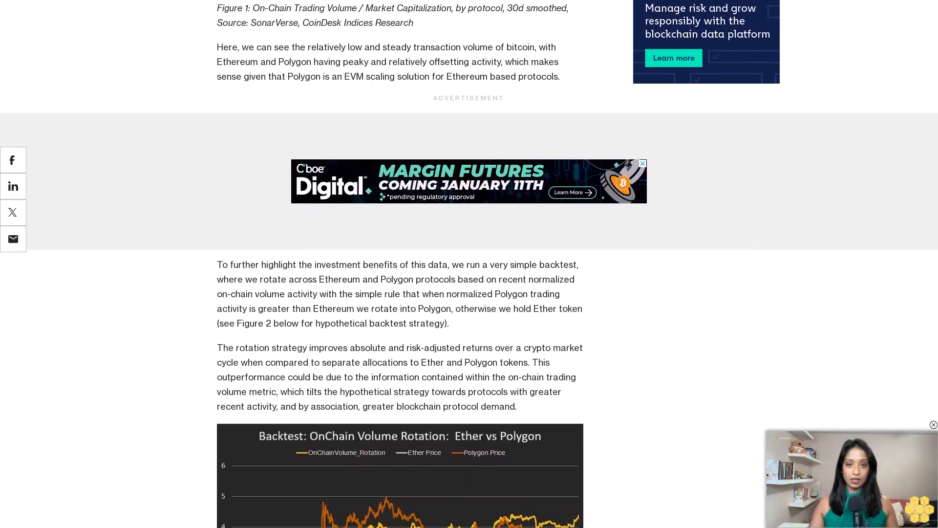
scroll("down", 3)
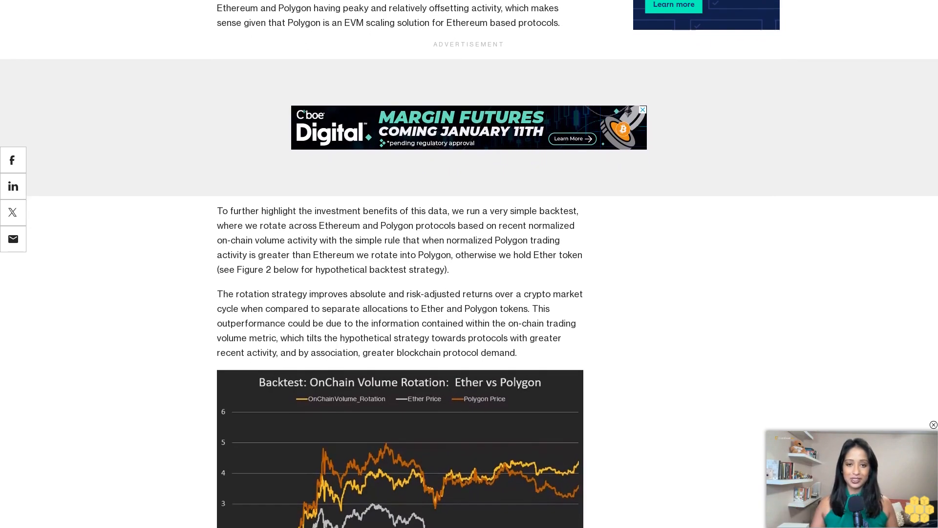
scroll("down", 3)
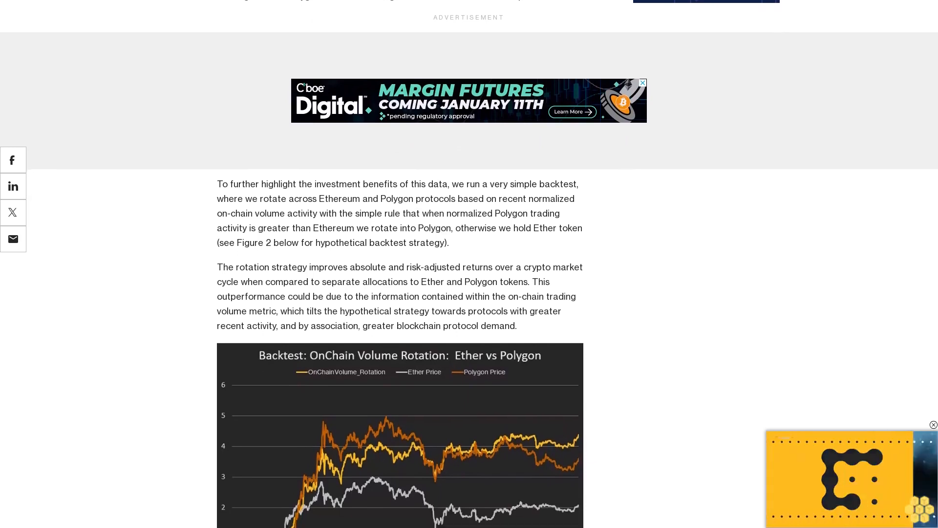
scroll("up", 3)
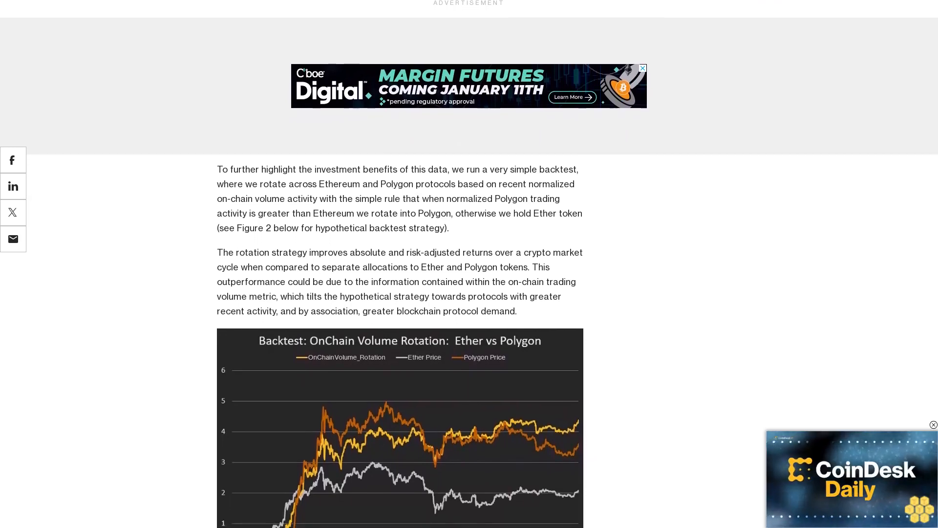
scroll("up", 3)
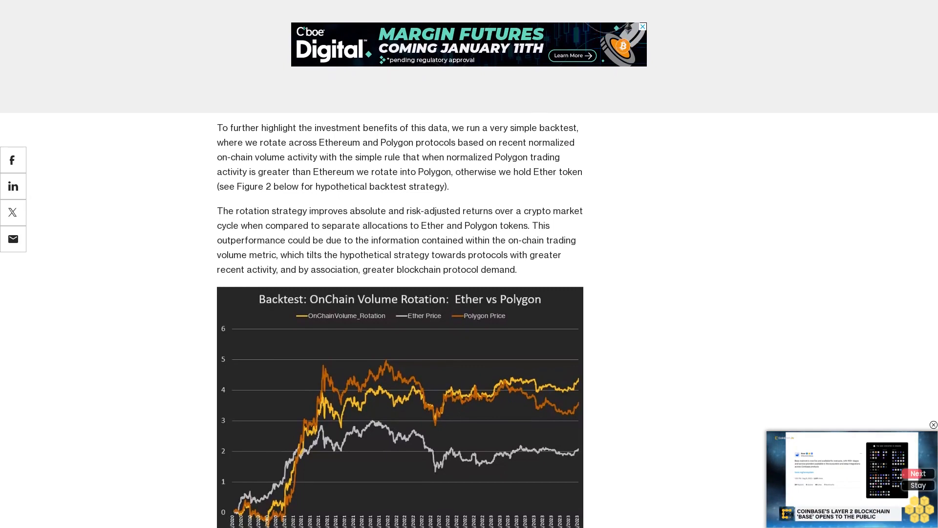
scroll("down", 3)
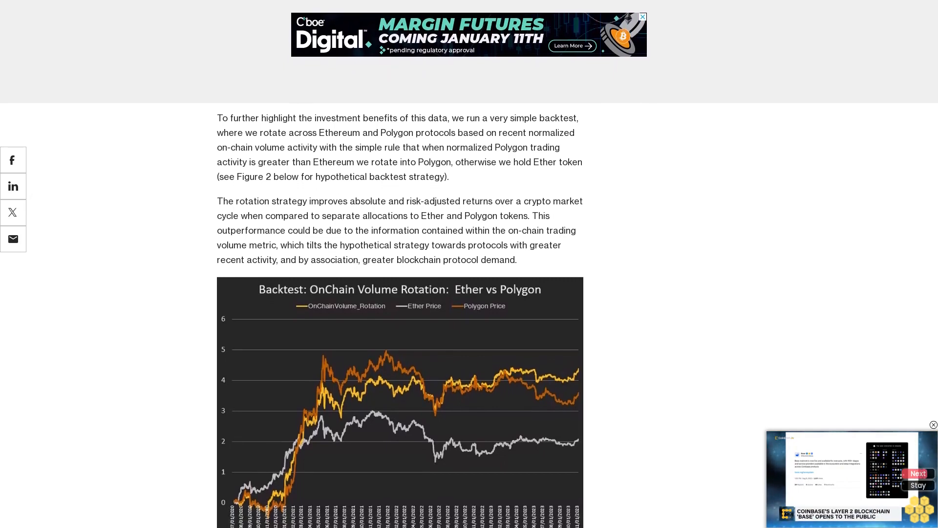